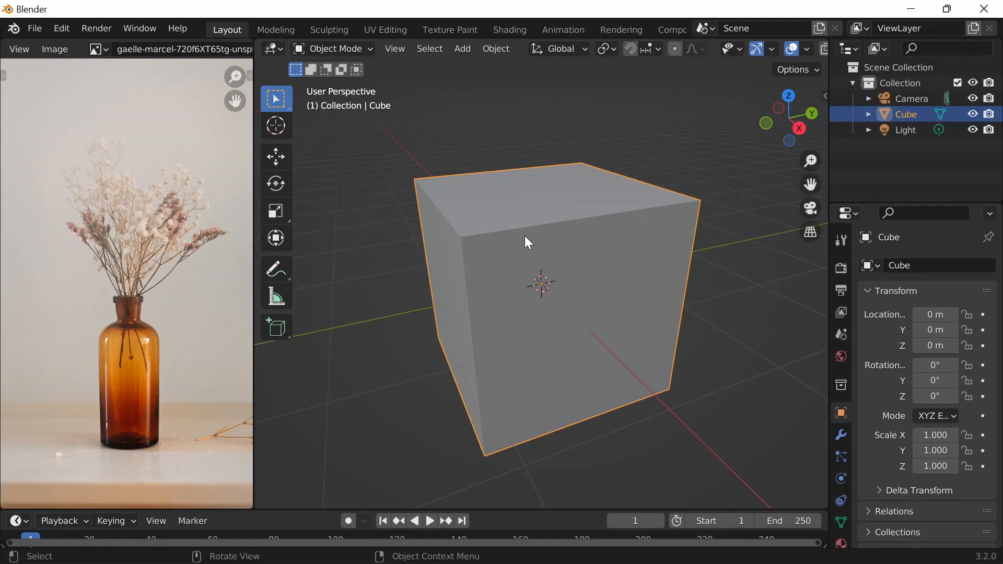
{"action": "mouse_move", "coordinate": [517, 248]}
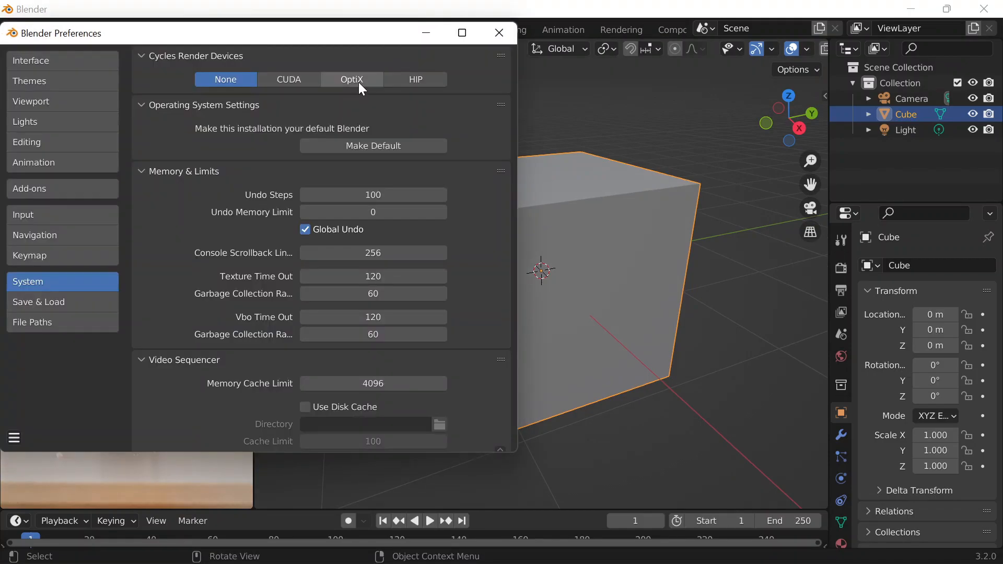
- Set Cycles to the OptiX device and add a level 2 Subdivision Surface modifier to the cube
{"action": "left_click", "coordinate": [24, 214]}
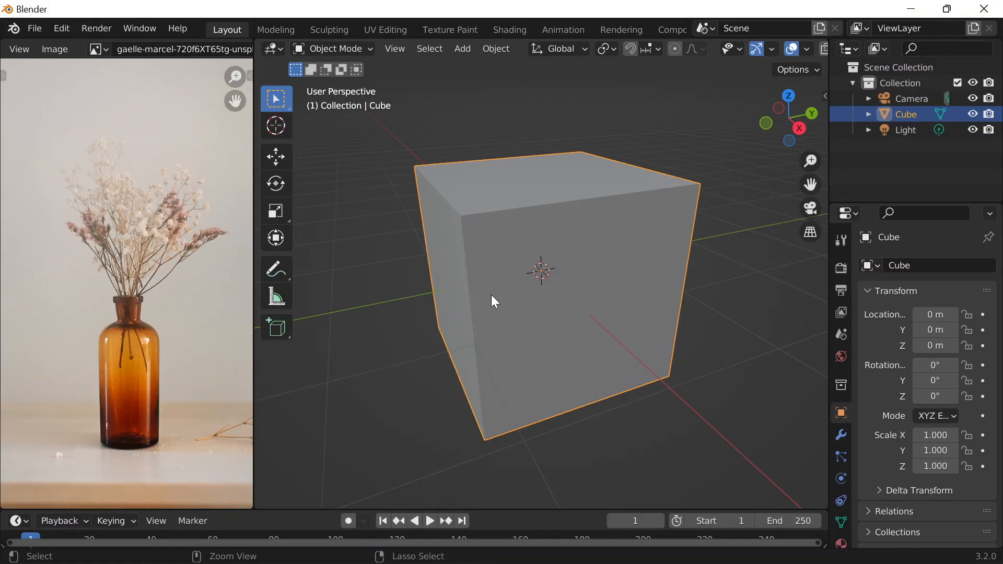
{"action": "mouse_move", "coordinate": [551, 280]}
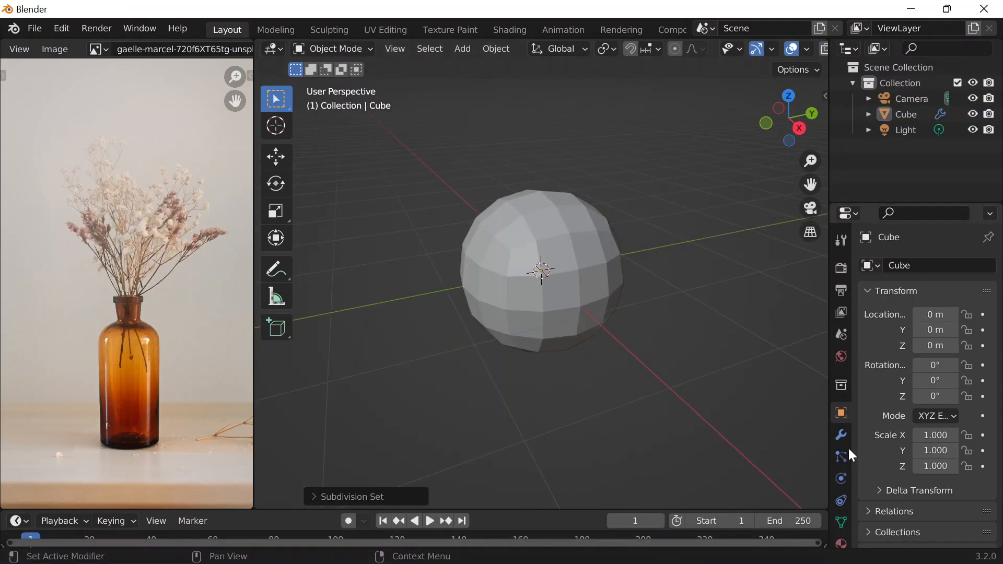
{"action": "left_click", "coordinate": [840, 435]}
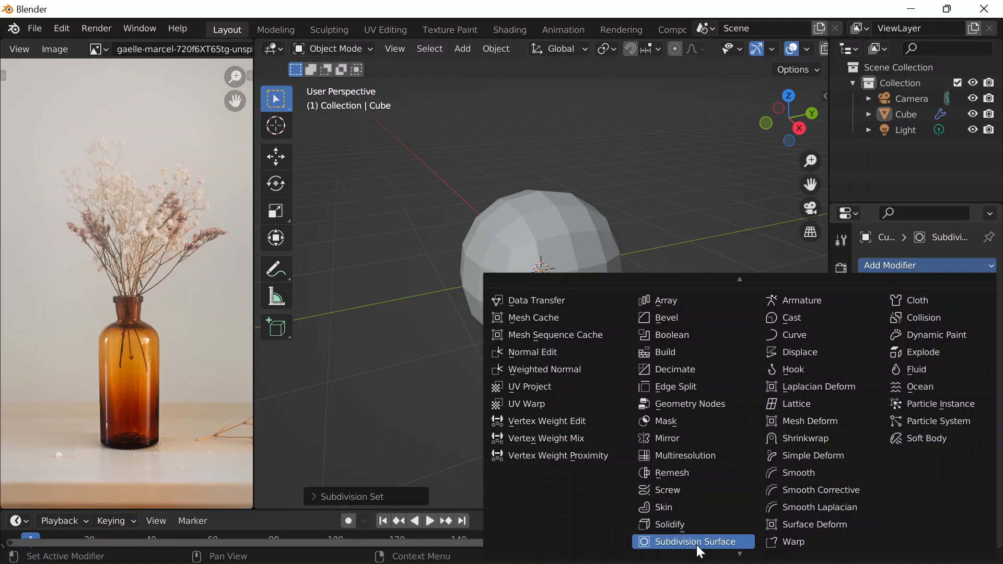
{"action": "left_click", "coordinate": [691, 541]}
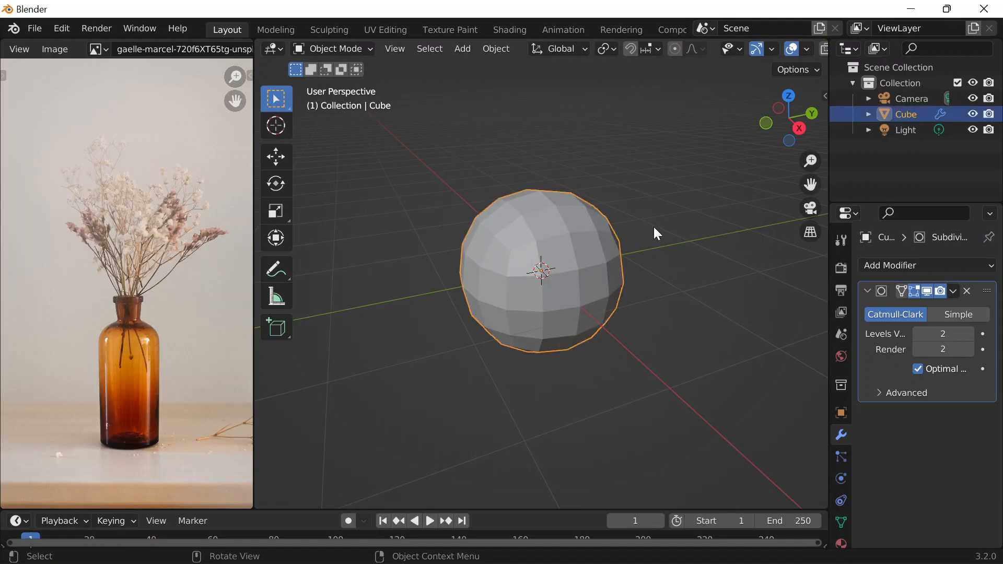
{"action": "mouse_move", "coordinate": [608, 167]}
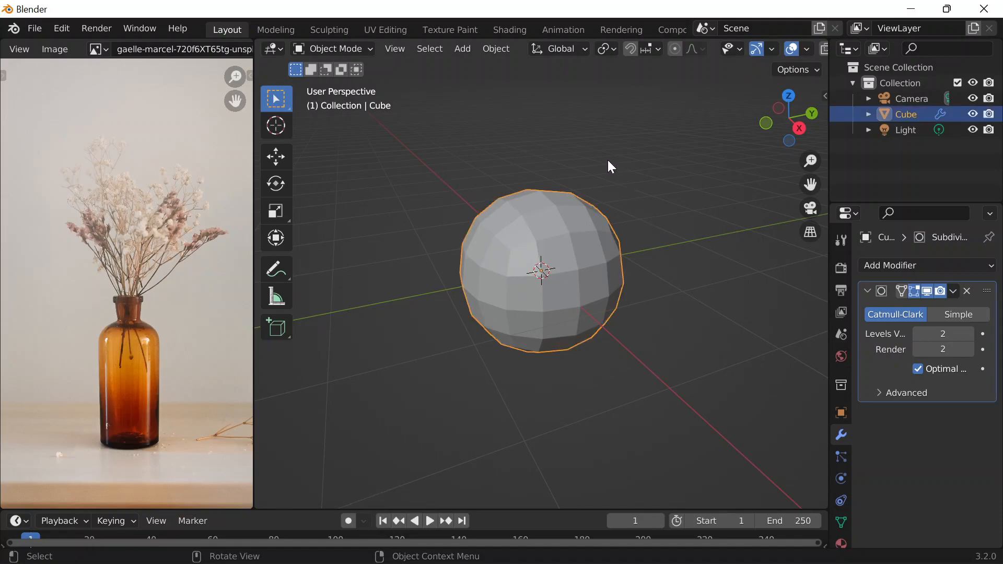
{"action": "mouse_move", "coordinate": [621, 166]}
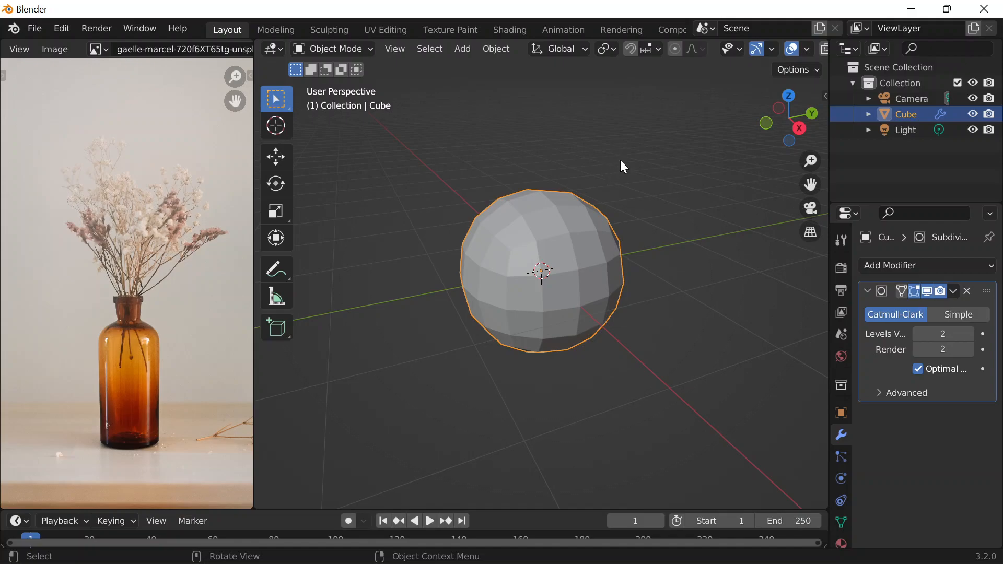
{"action": "mouse_move", "coordinate": [632, 192]}
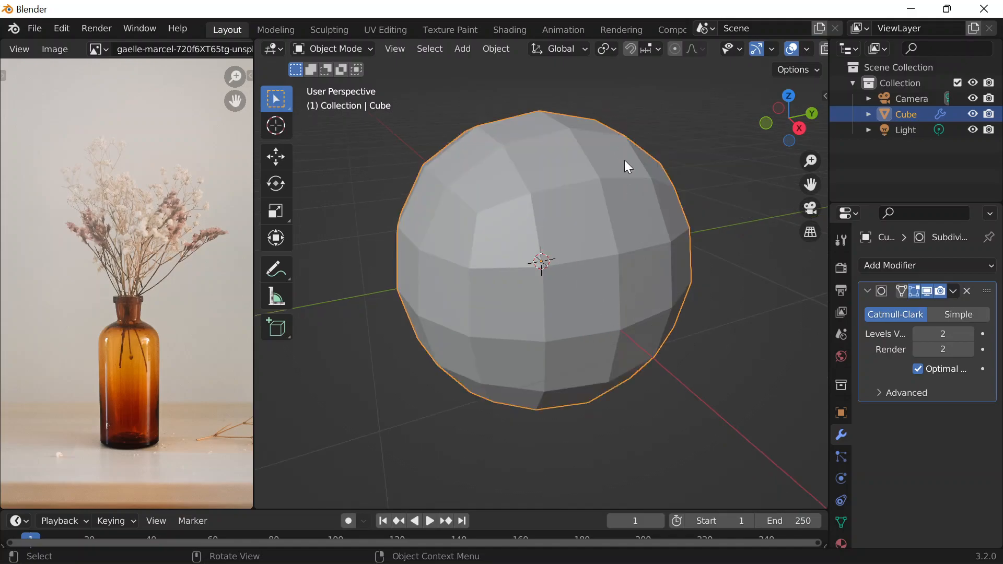
{"action": "scroll", "scroll_direction": "down", "scroll_amount": 3}
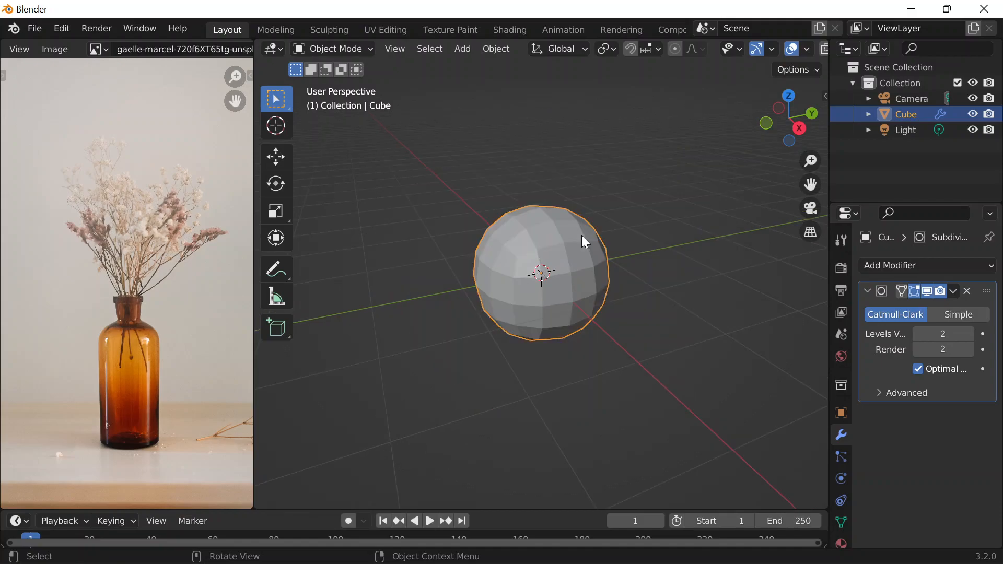
- In face select mode, raise the cube's top face along Z into a tall column and view it from the front
{"action": "left_click", "coordinate": [332, 49]}
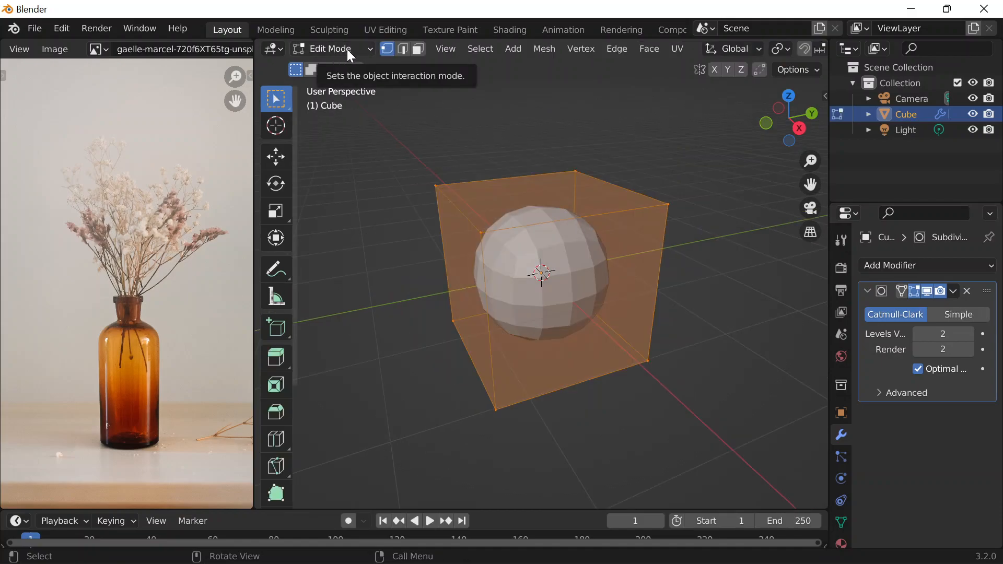
{"action": "left_click", "coordinate": [331, 50]}
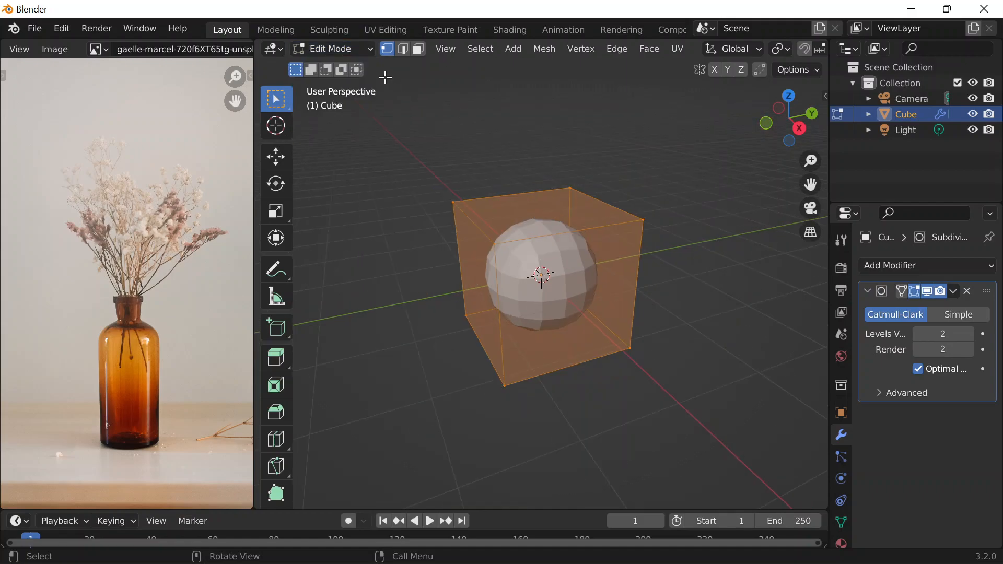
{"action": "left_click", "coordinate": [418, 49]}
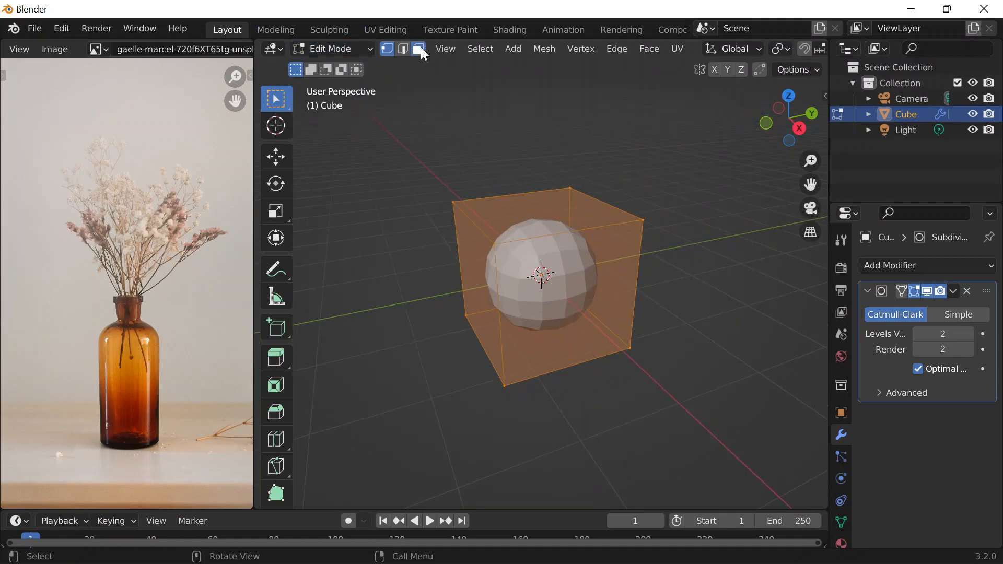
{"action": "left_click", "coordinate": [418, 49]}
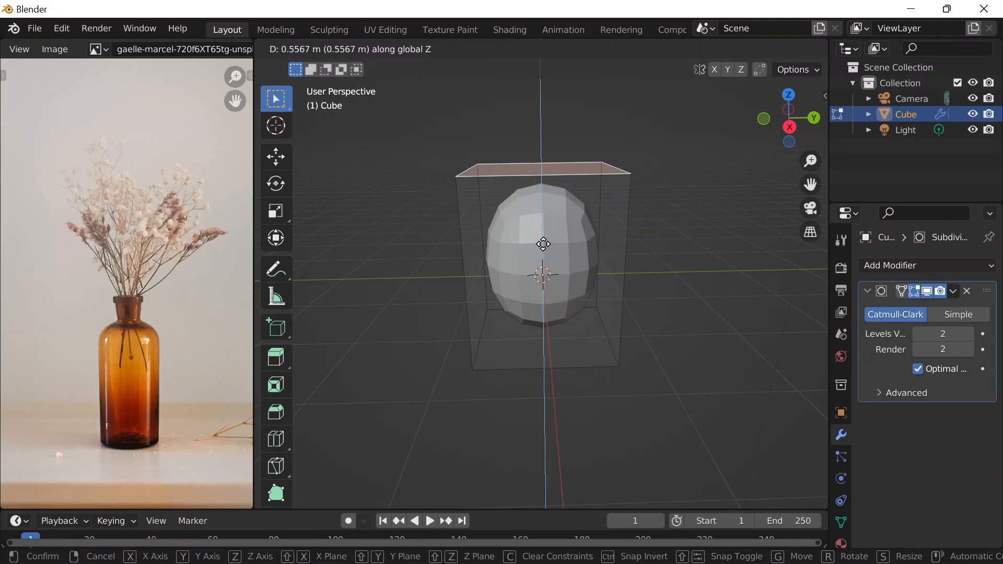
{"action": "left_click_drag", "start_coordinate": [543, 243], "coordinate": [491, 489]}
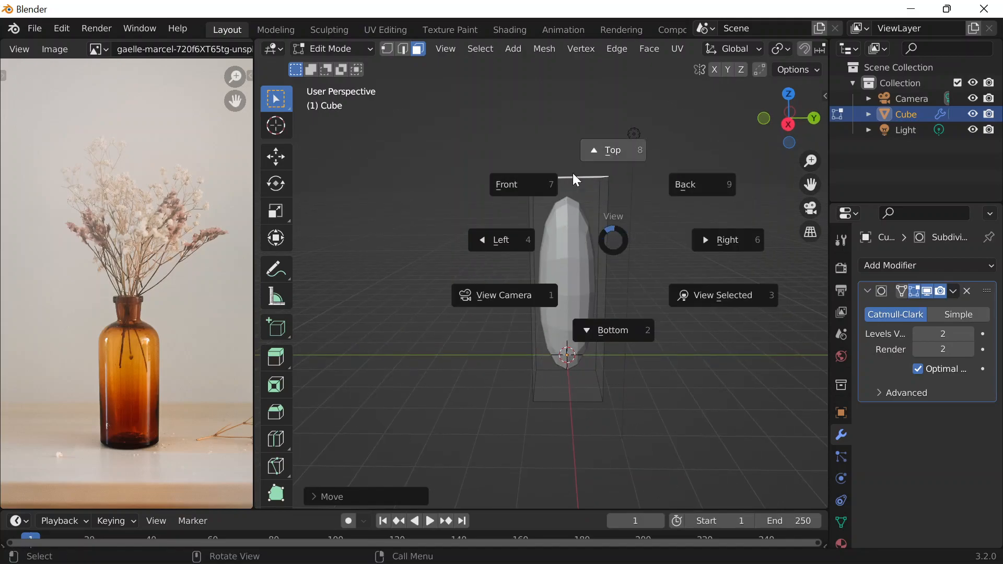
{"action": "left_click", "coordinate": [506, 184]}
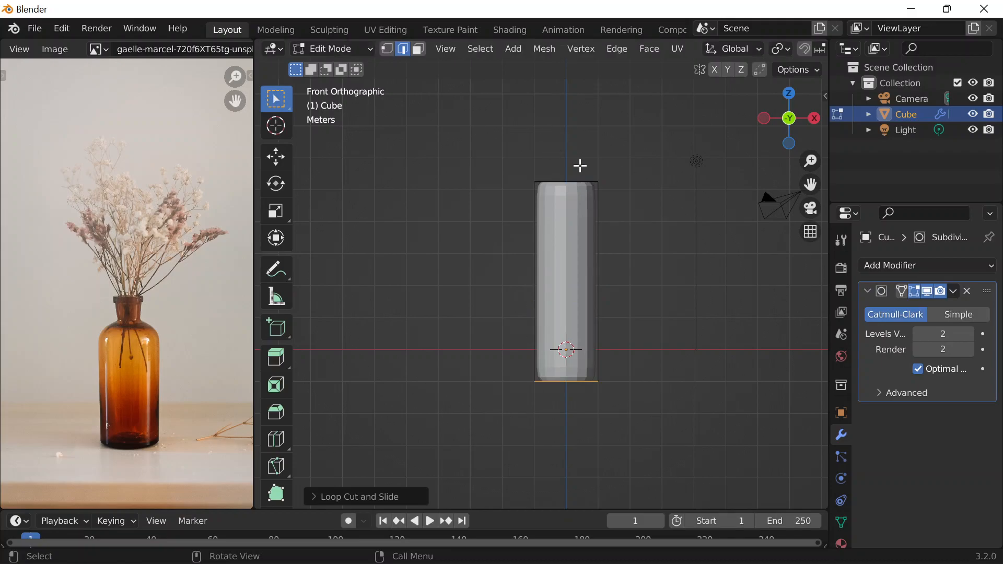
{"action": "mouse_move", "coordinate": [580, 180]}
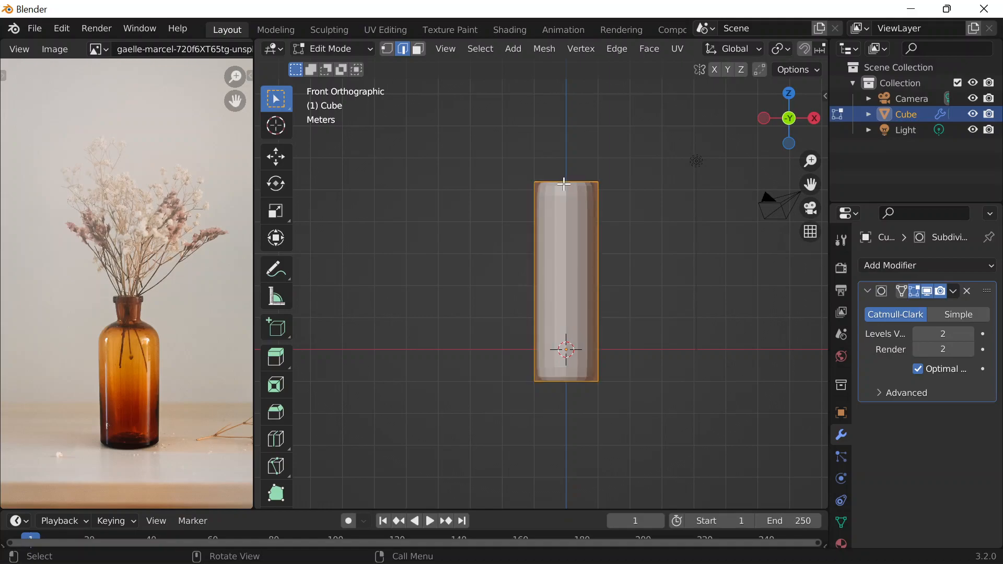
- Scale the column wider along X, check it from above, and return to Object Mode
{"action": "key", "text": "s"}
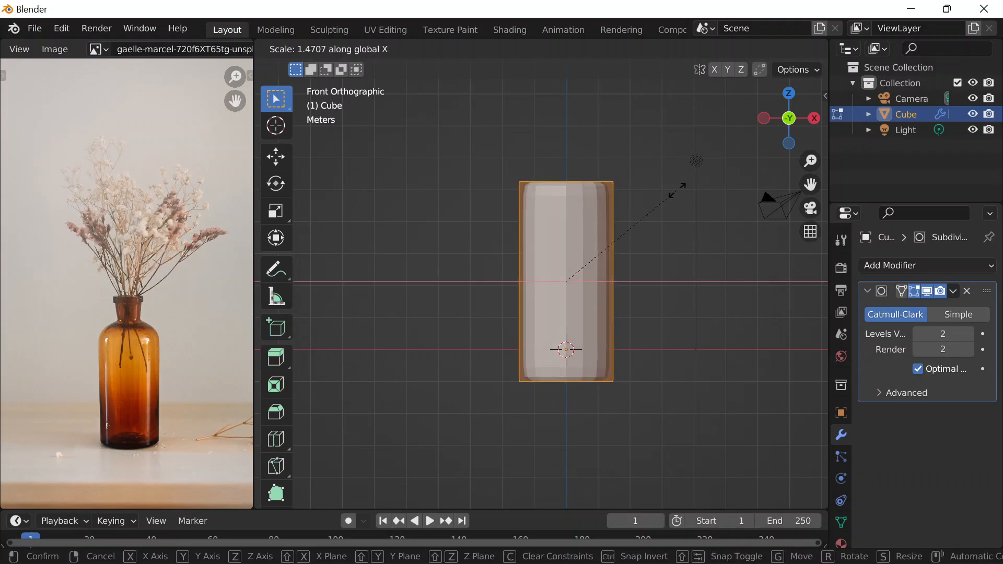
{"action": "left_click", "coordinate": [688, 190]}
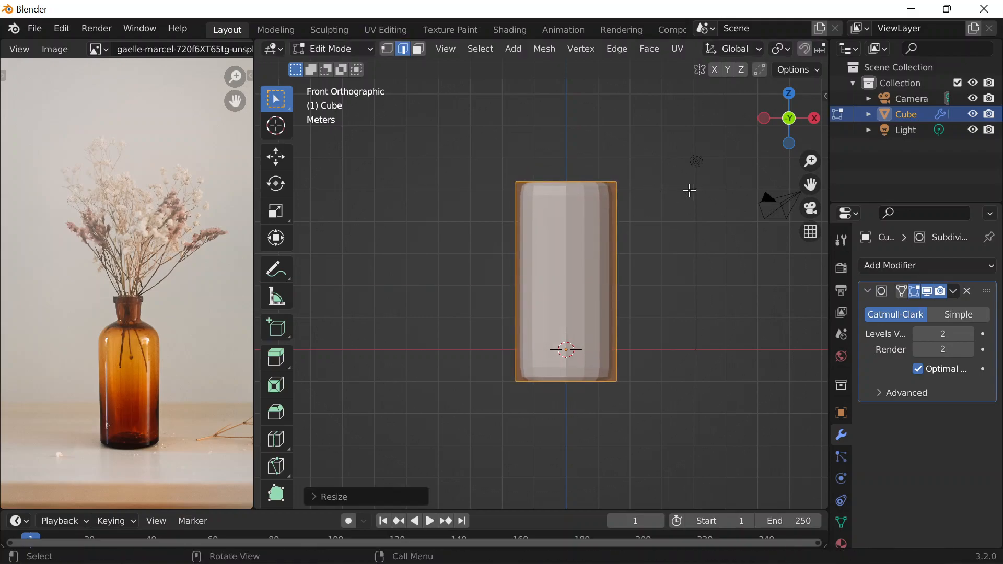
{"action": "left_click_drag", "start_coordinate": [567, 281], "coordinate": [633, 318]}
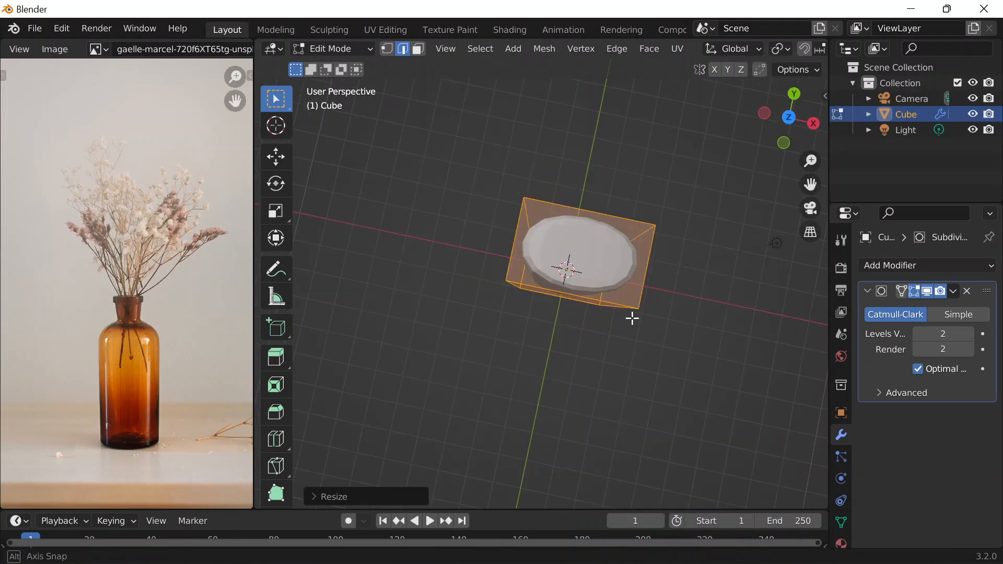
{"action": "key", "text": "Tab"}
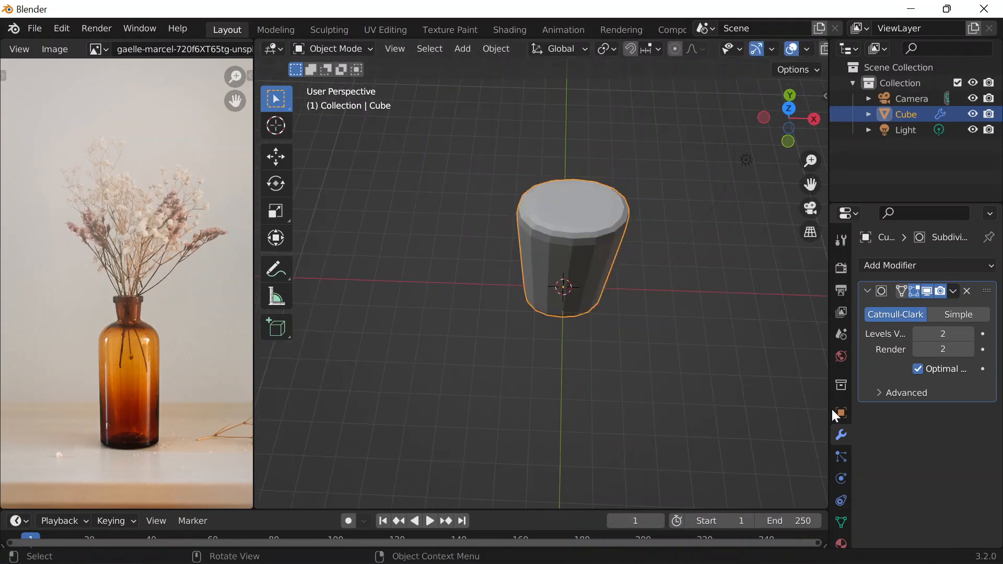
- With Object Properties shown, scale the cylinder to 1.614 along X and Y
{"action": "left_click", "coordinate": [841, 412]}
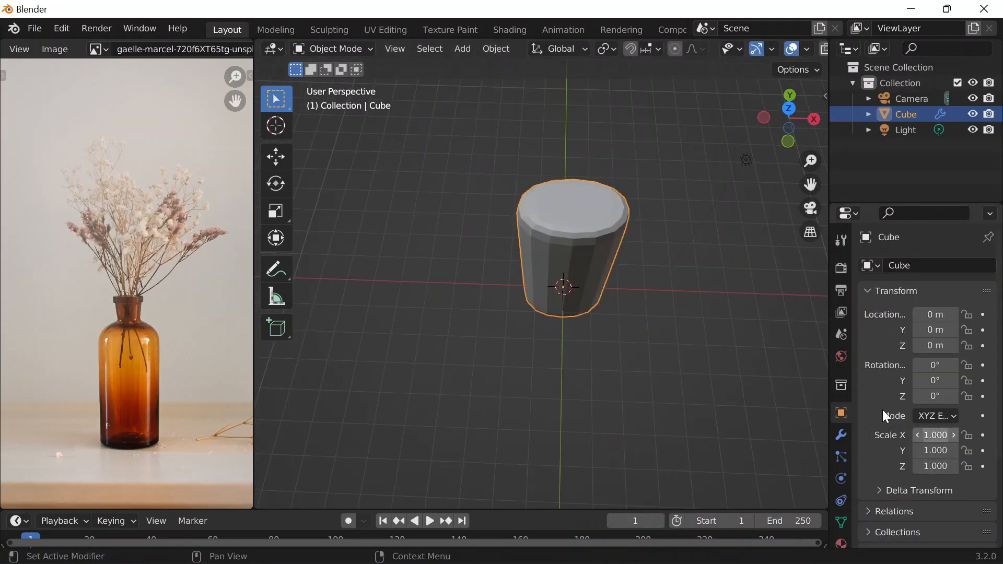
{"action": "key", "text": "Tab"}
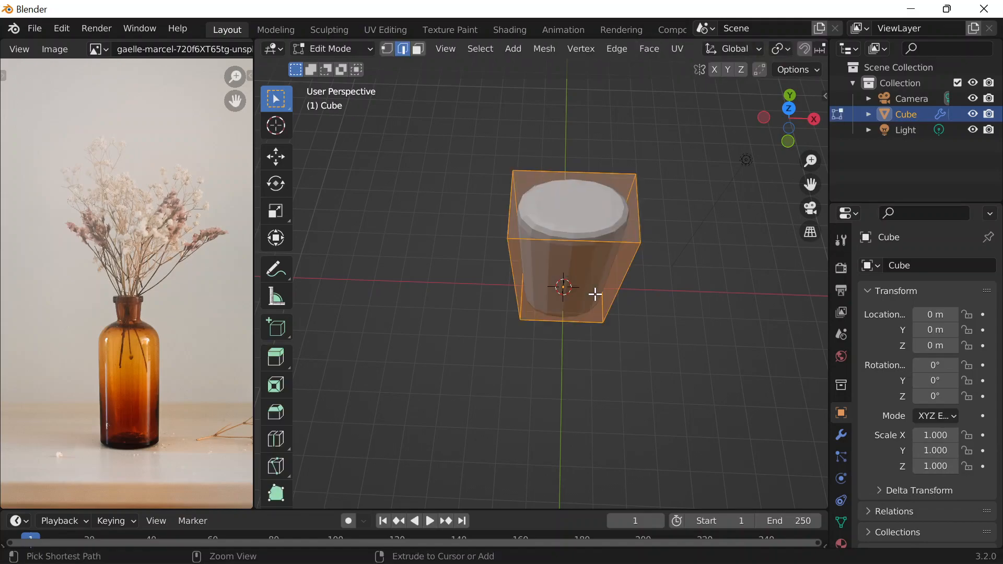
{"action": "key", "text": "Tab"}
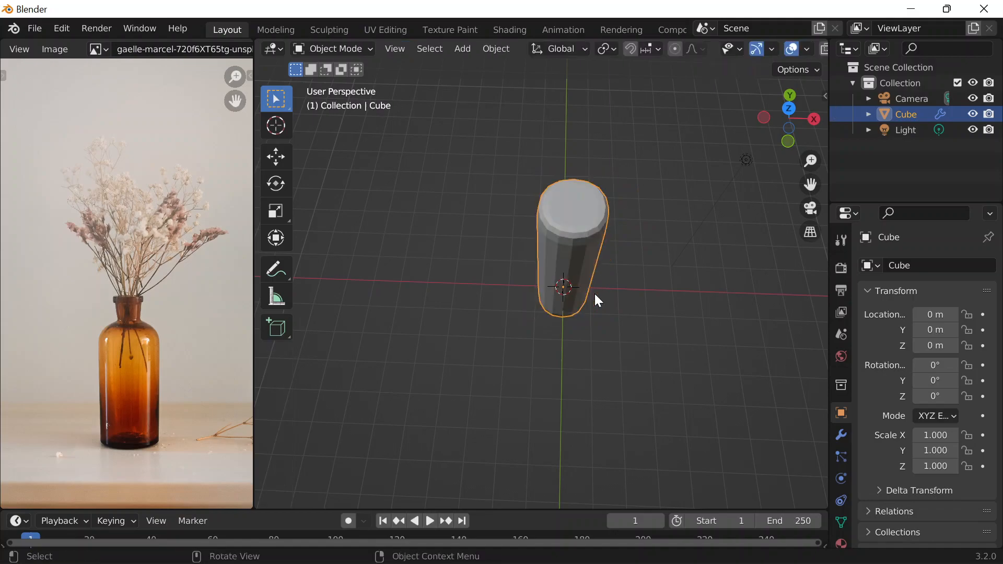
{"action": "key", "text": "s"}
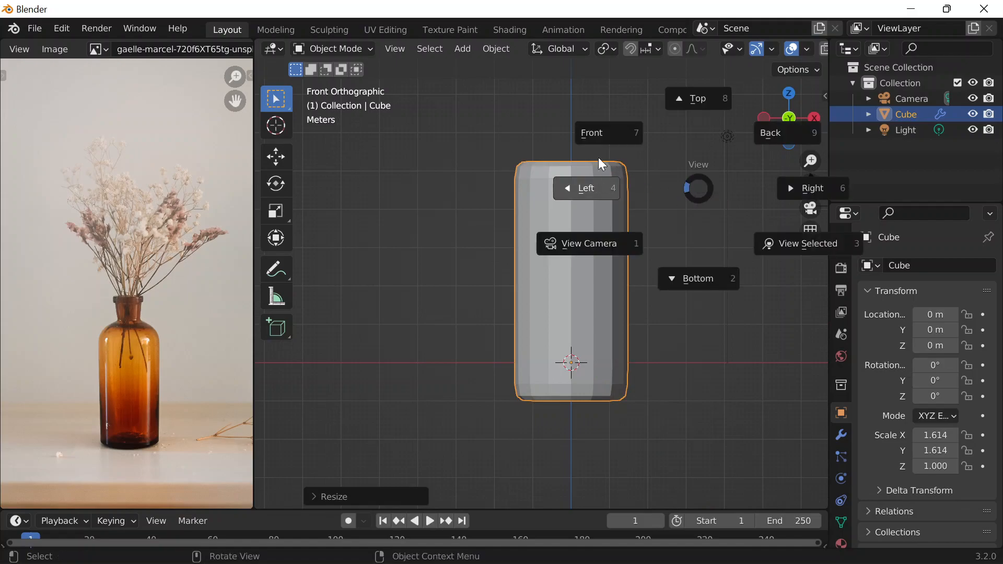
- Enter mesh editing and box-select the cylinder's top face in face select mode
{"action": "key", "text": "Tab"}
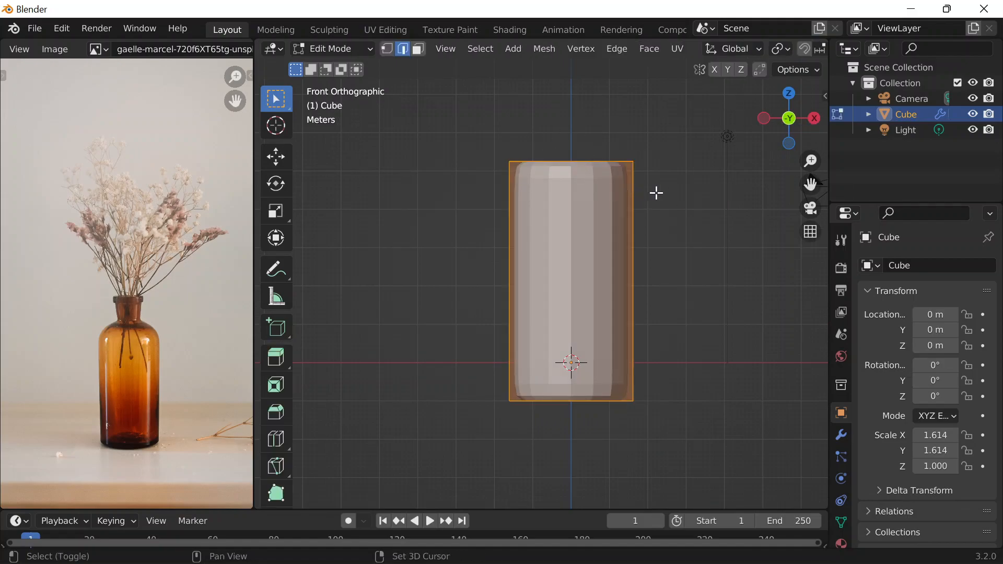
{"action": "key", "text": "Tab"}
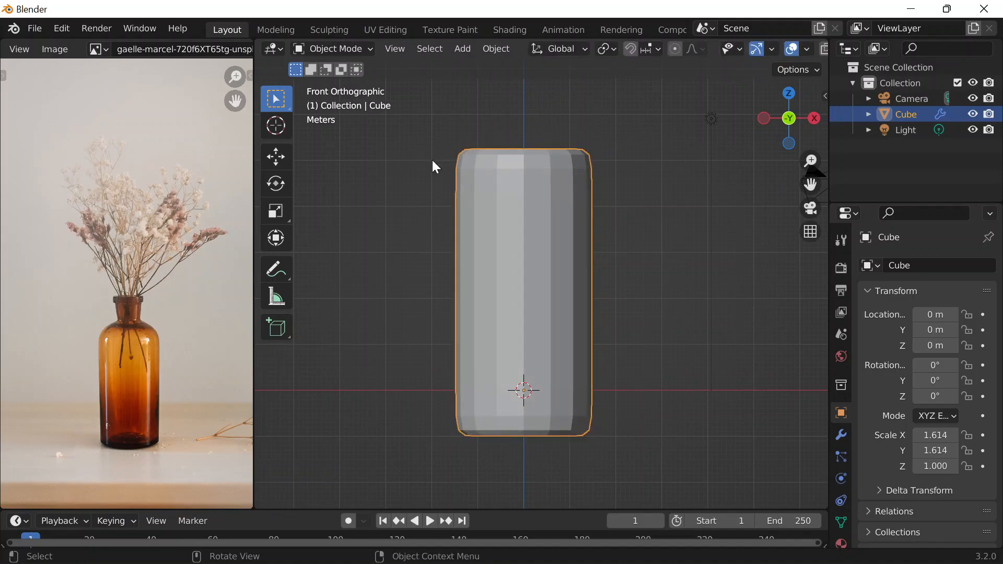
{"action": "key", "text": "Tab"}
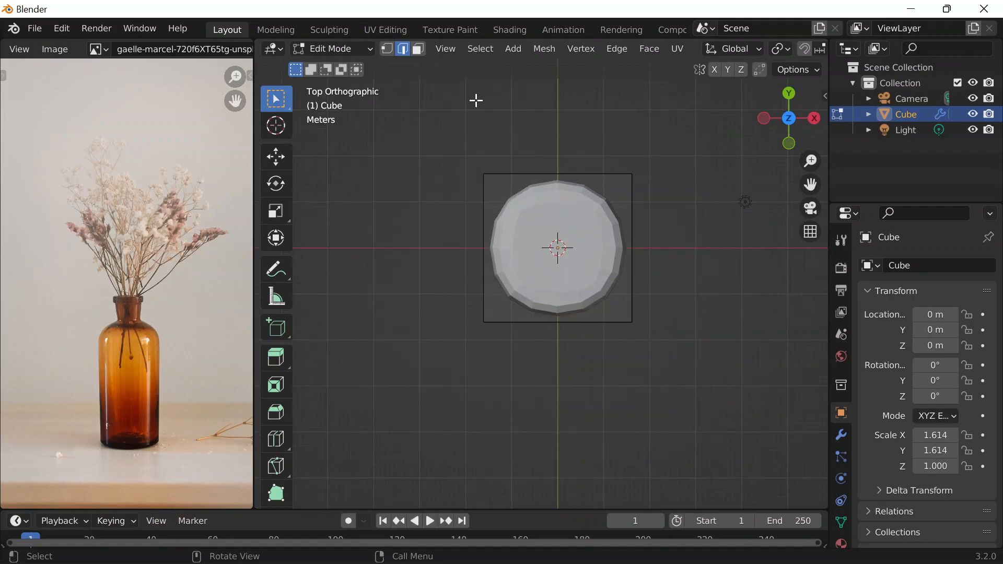
{"action": "left_click", "coordinate": [418, 49]}
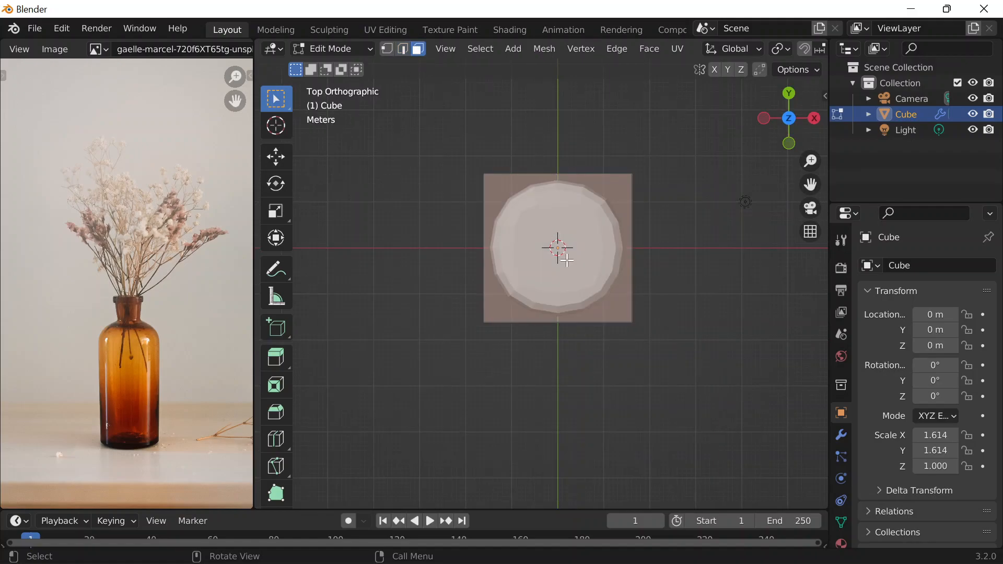
{"action": "left_click_drag", "start_coordinate": [557, 249], "coordinate": [649, 286]}
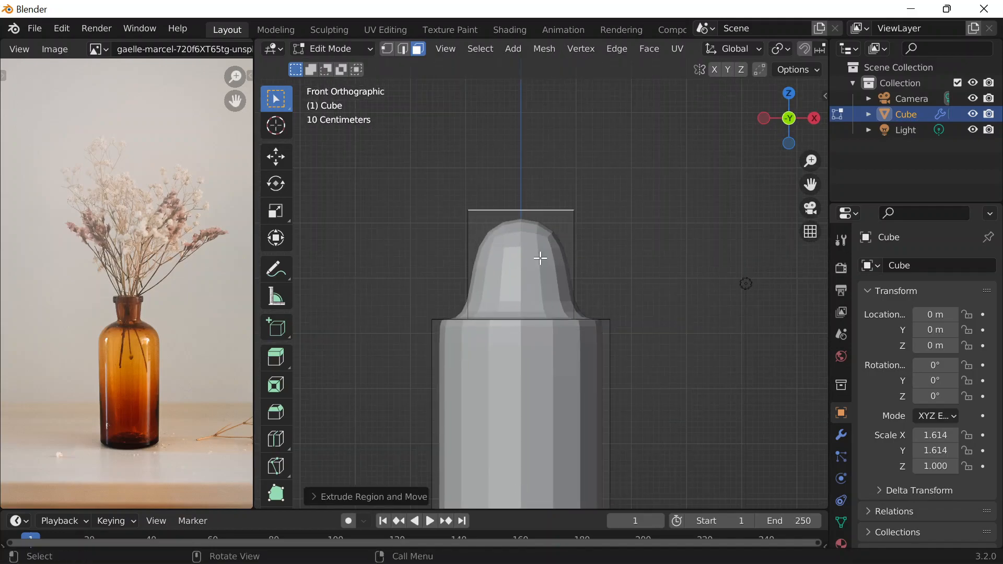
{"action": "mouse_move", "coordinate": [466, 257]}
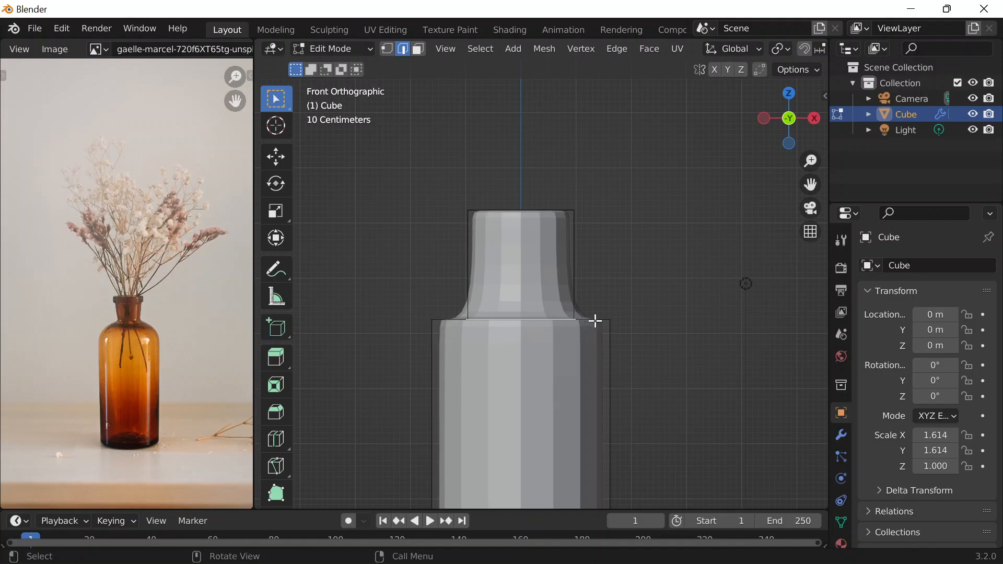
- Add a loop cut around the vase body below the new neck
{"action": "key", "text": "s"}
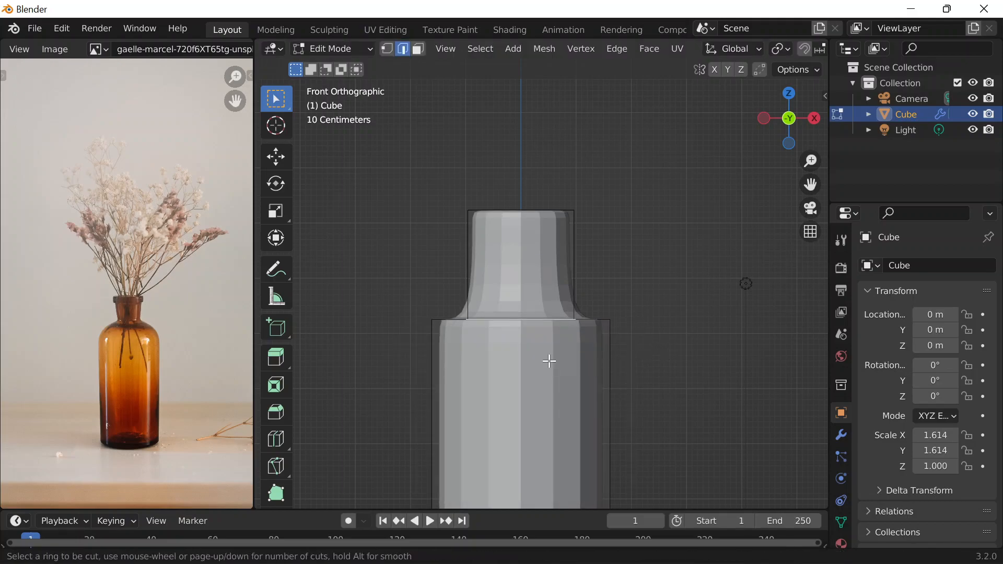
{"action": "left_click", "coordinate": [548, 360]}
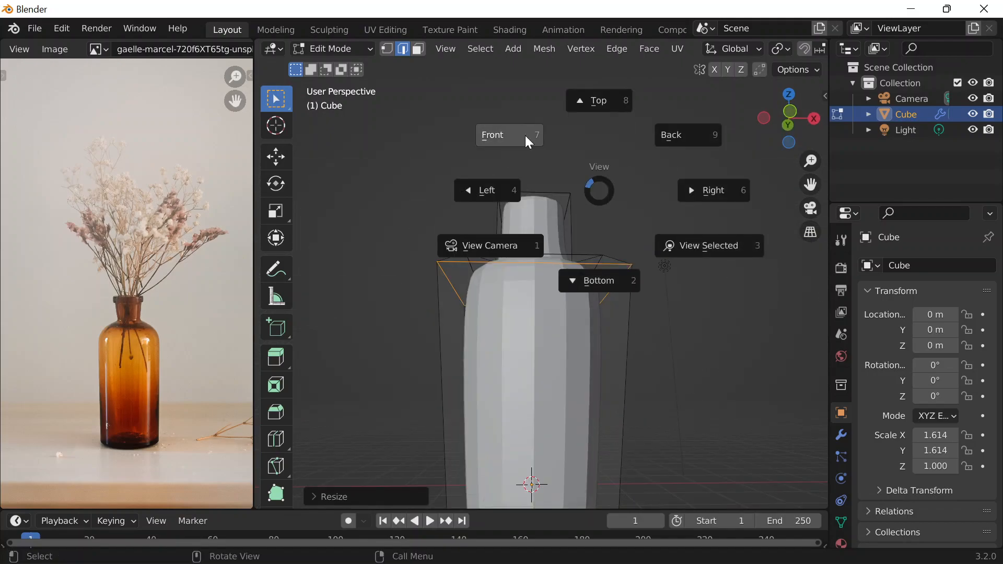
- From front view with X-ray, box-select the top neck band and scale it outward into a lip
{"action": "left_click", "coordinate": [492, 135]}
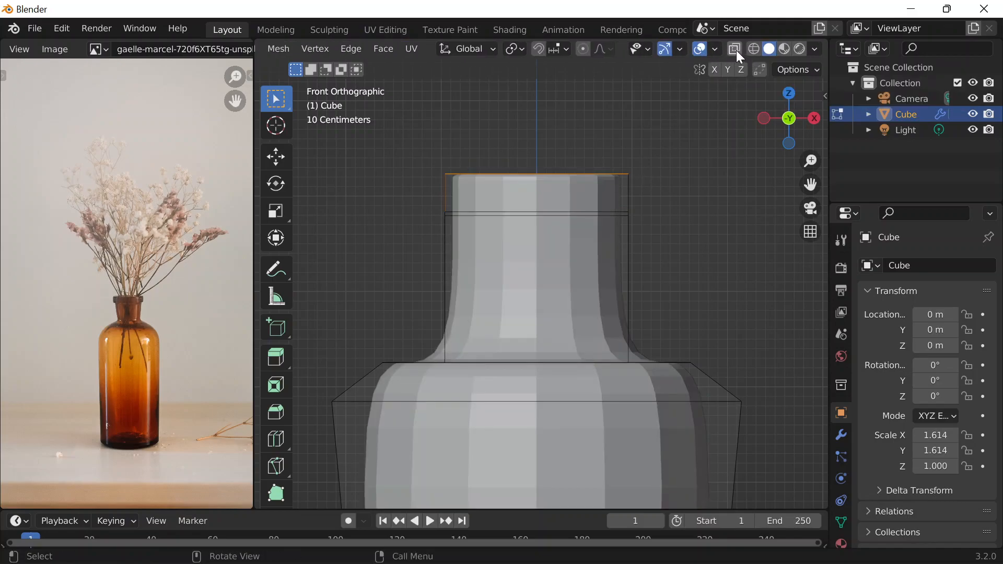
{"action": "left_click", "coordinate": [735, 49]}
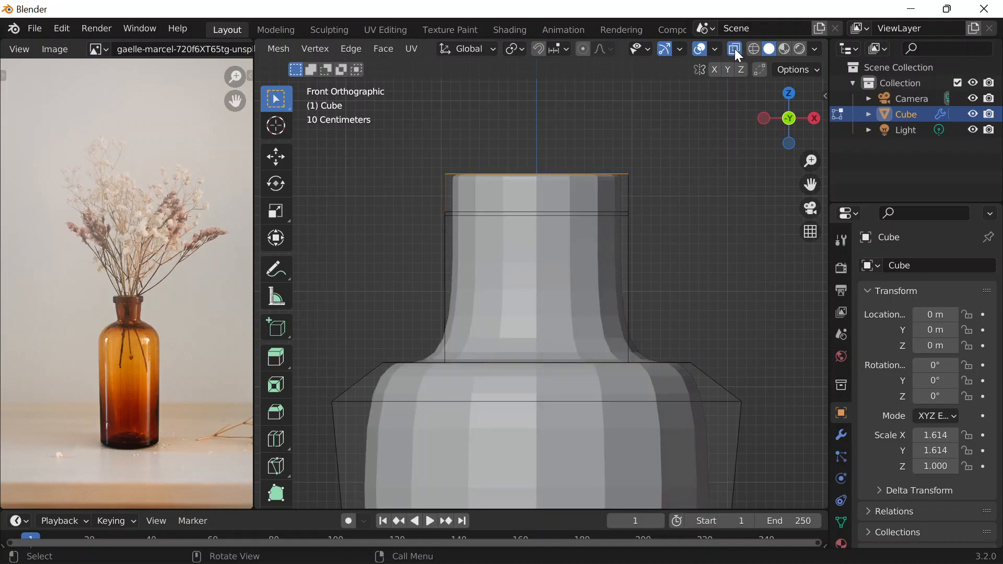
{"action": "left_click", "coordinate": [734, 49]}
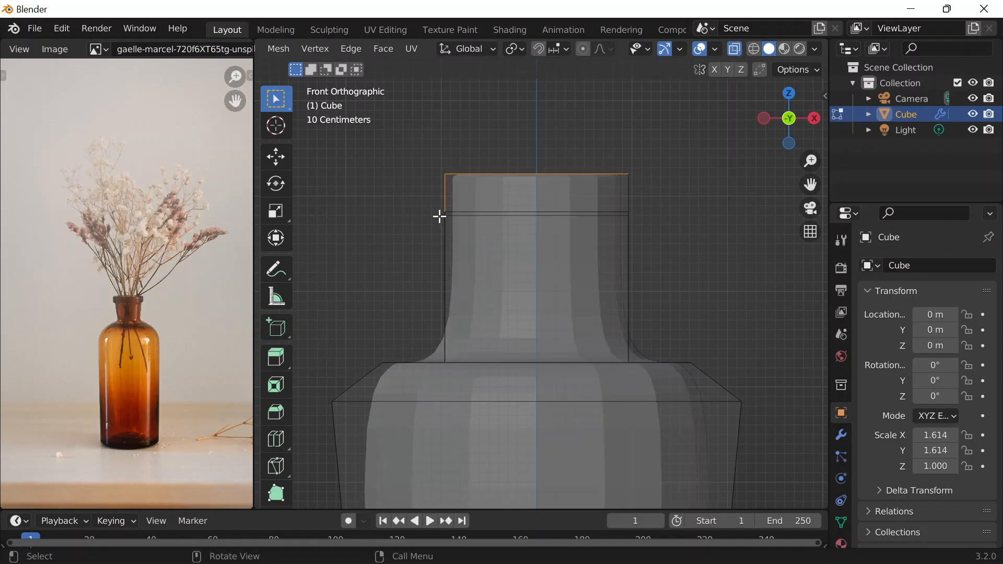
{"action": "left_click_drag", "start_coordinate": [440, 216], "coordinate": [681, 216]}
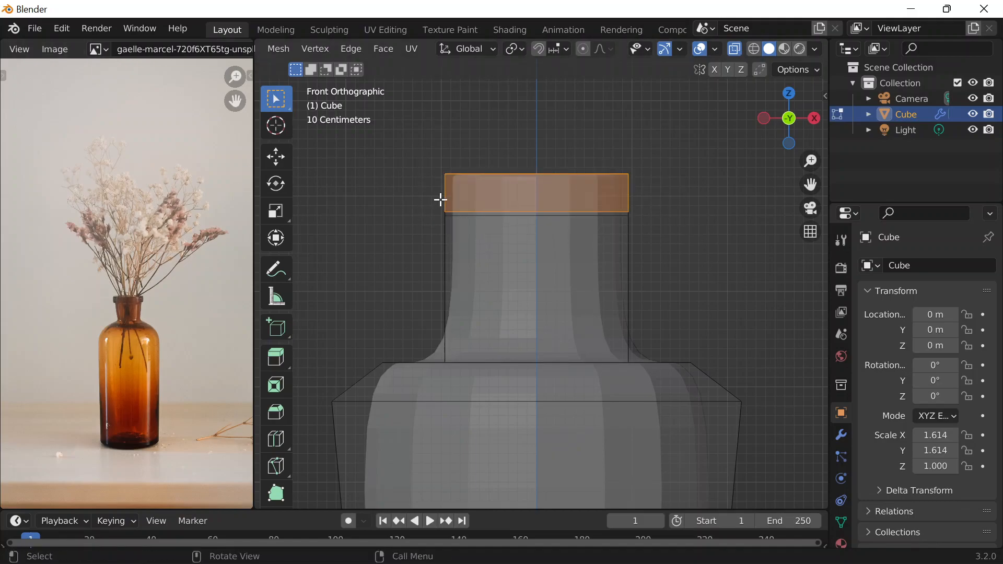
{"action": "key", "text": "s"}
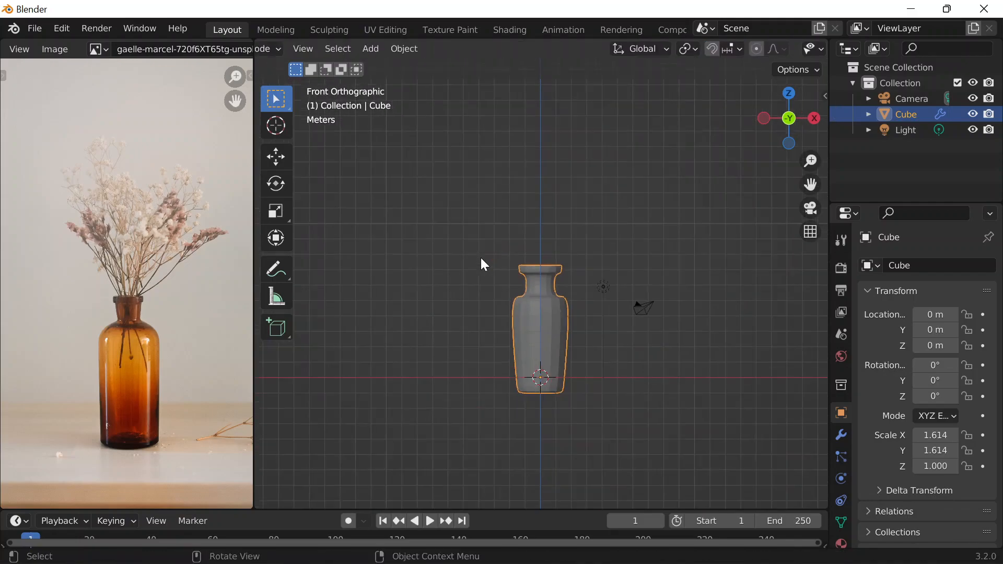
- Re-enter mesh editing and extend the selection down the neck
{"action": "key", "text": "Tab"}
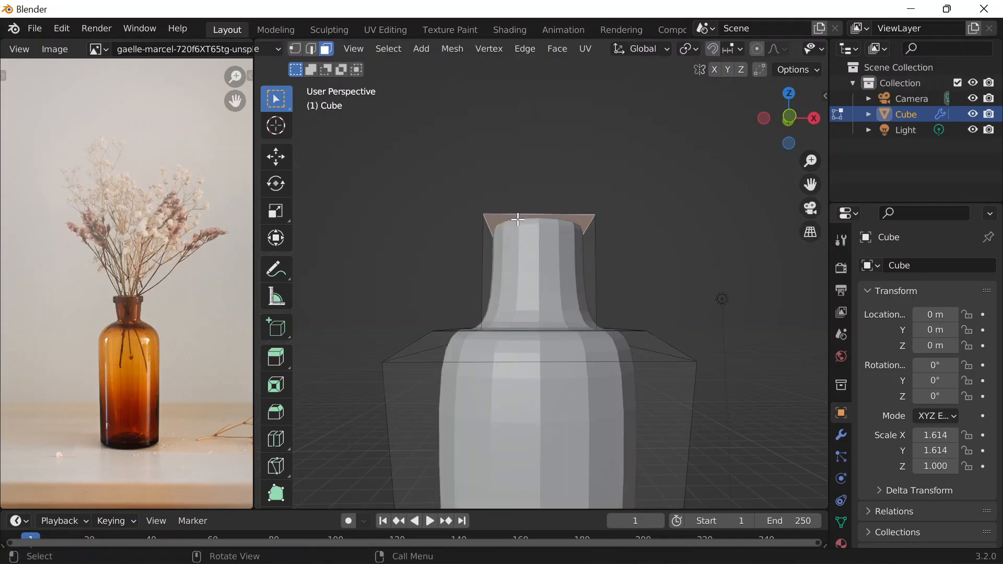
{"action": "key", "text": "g"}
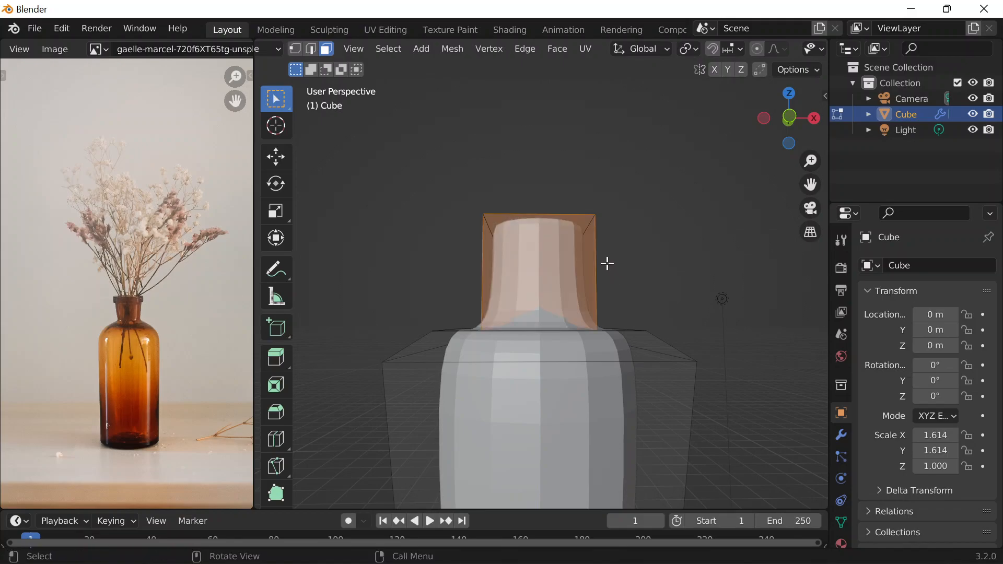
{"action": "mouse_move", "coordinate": [570, 239]}
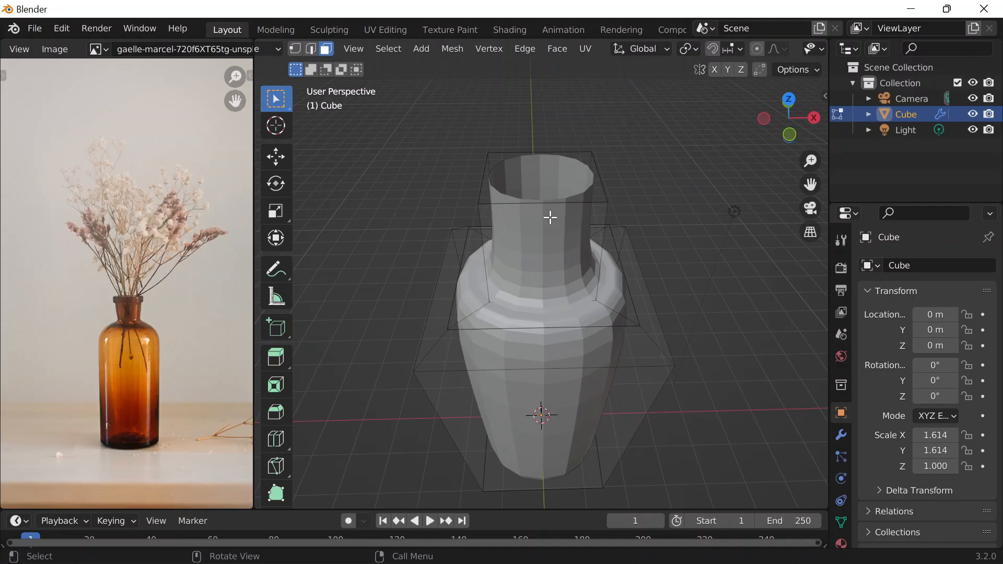
- Select the neck's top cap faces and delete them, leaving an open mouth, then adjust the rim
{"action": "left_click", "coordinate": [325, 49]}
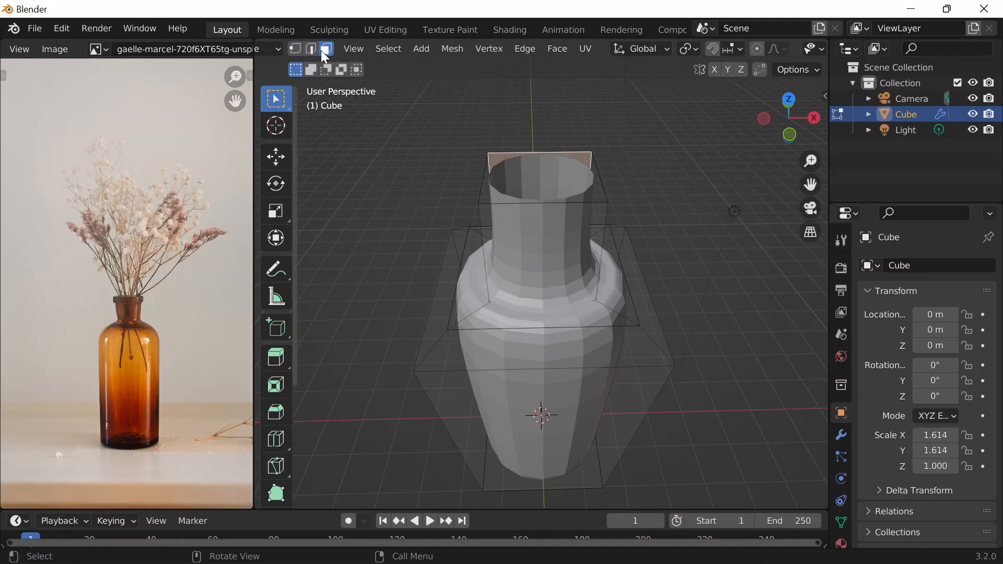
{"action": "left_click", "coordinate": [310, 49]}
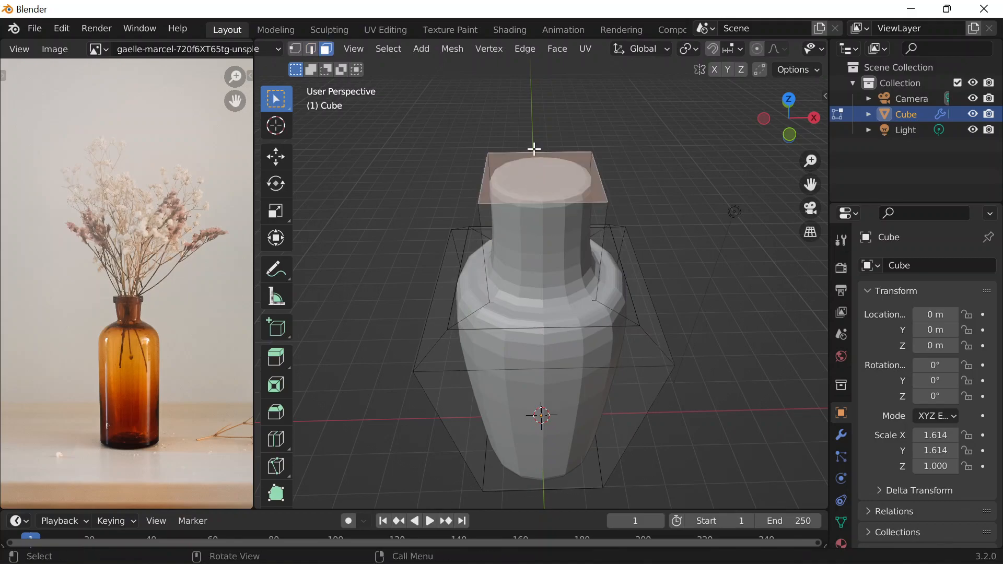
{"action": "left_click_drag", "start_coordinate": [534, 149], "coordinate": [551, 221]}
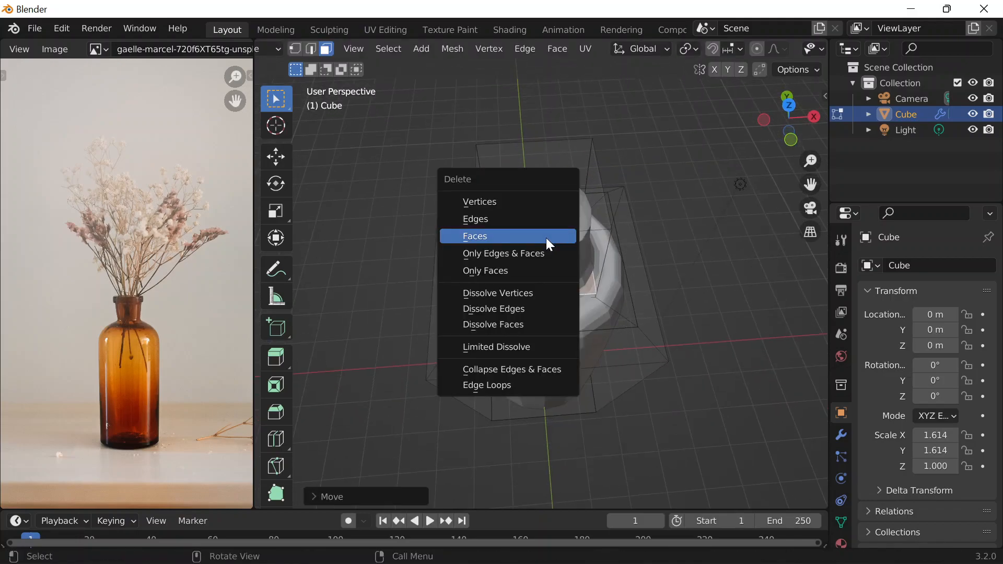
{"action": "left_click", "coordinate": [474, 237]}
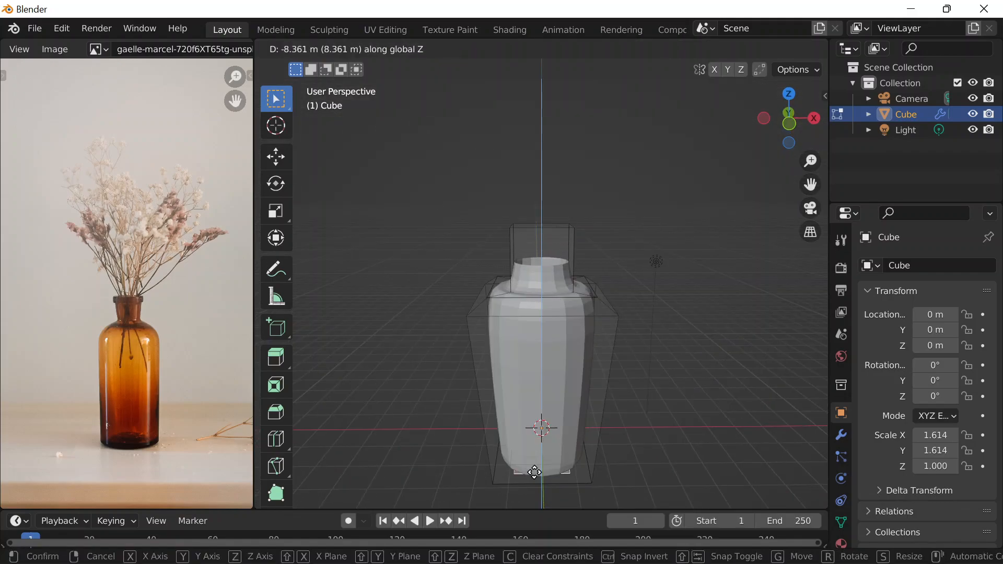
{"action": "left_click_drag", "start_coordinate": [535, 473], "coordinate": [538, 423]}
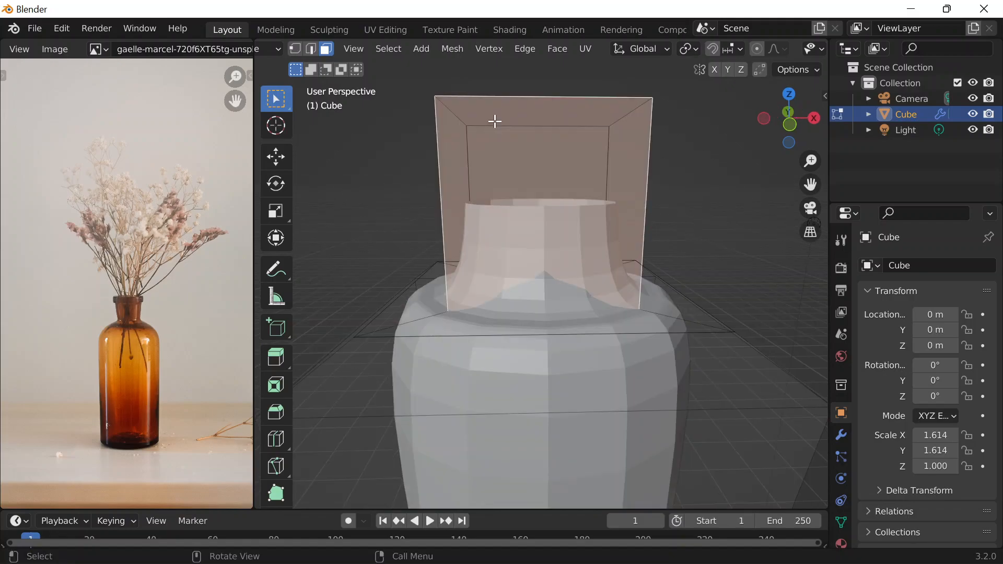
{"action": "mouse_move", "coordinate": [547, 234]}
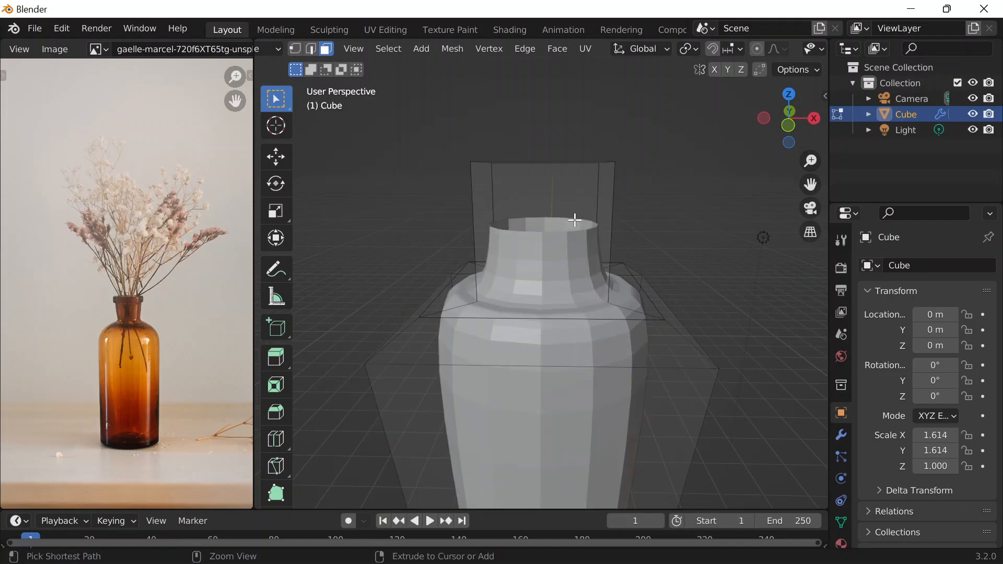
{"action": "left_click", "coordinate": [571, 212]}
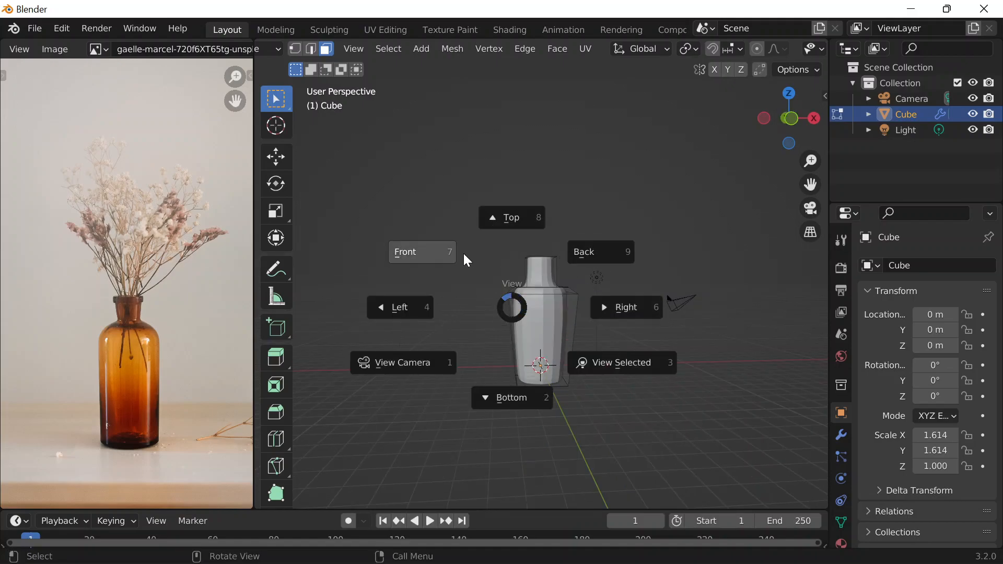
- From front view, add two edge loops on the neck: one near the rim, one near the shoulder
{"action": "left_click", "coordinate": [406, 252]}
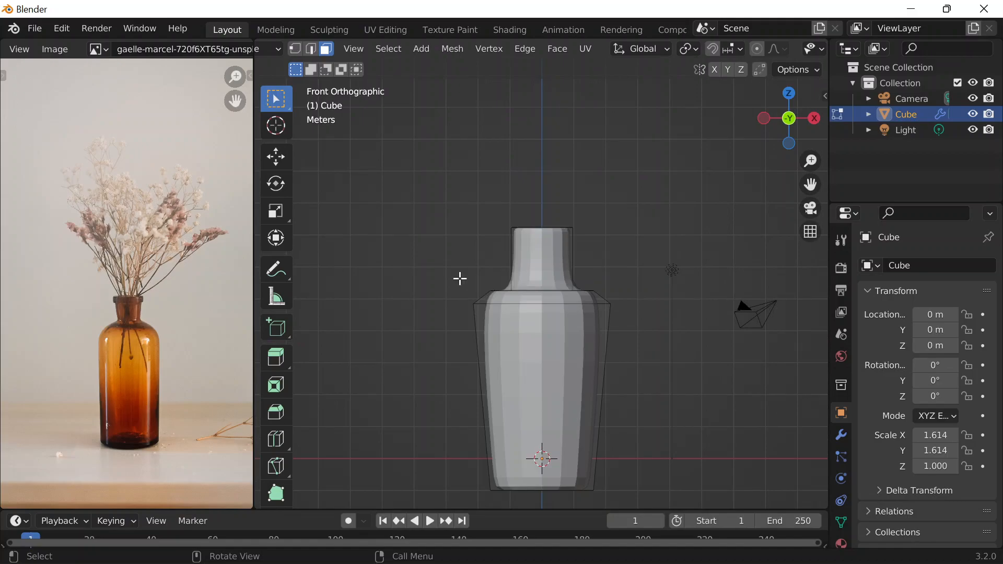
{"action": "scroll", "scroll_direction": "down", "scroll_amount": 3}
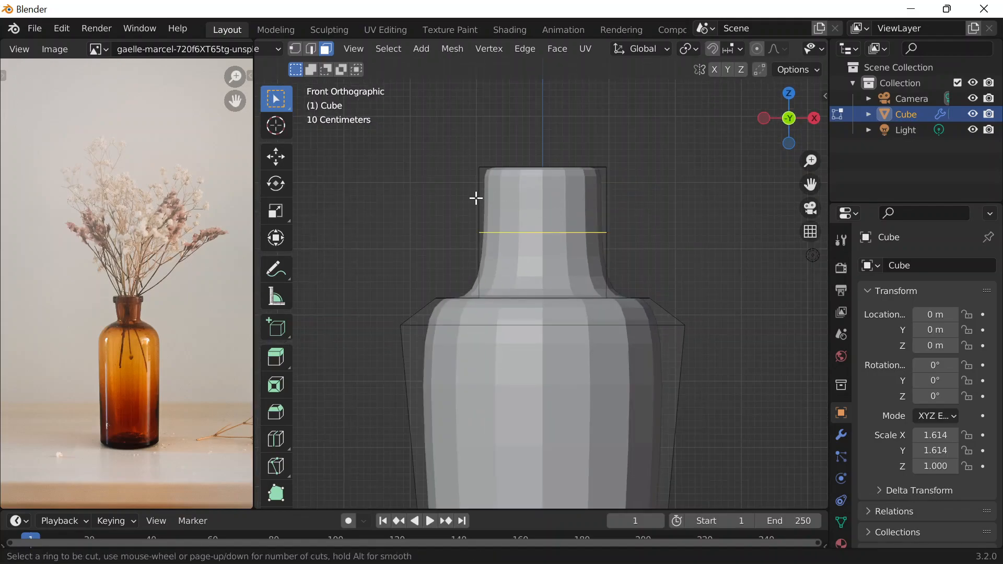
{"action": "left_click", "coordinate": [472, 179]}
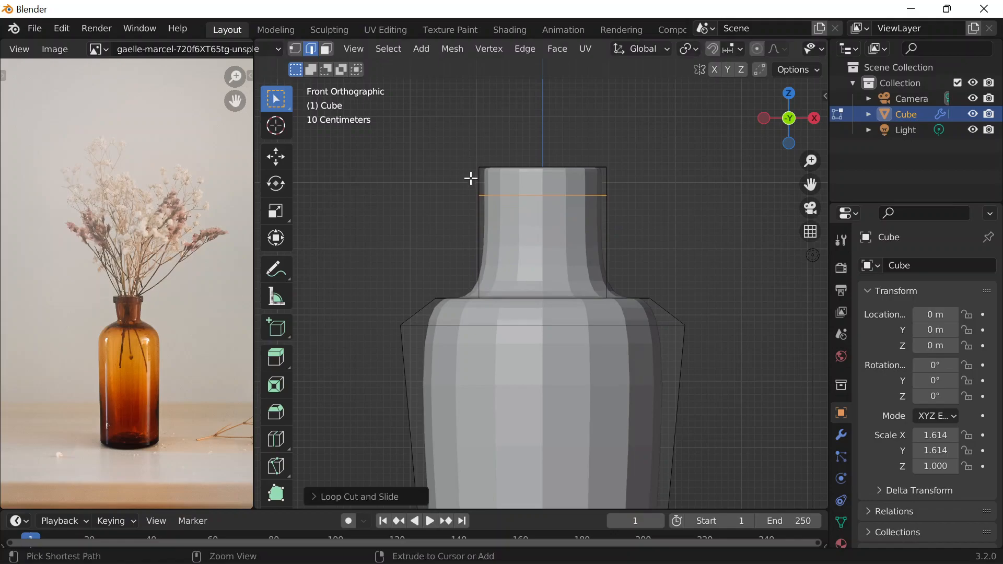
{"action": "mouse_move", "coordinate": [471, 183]}
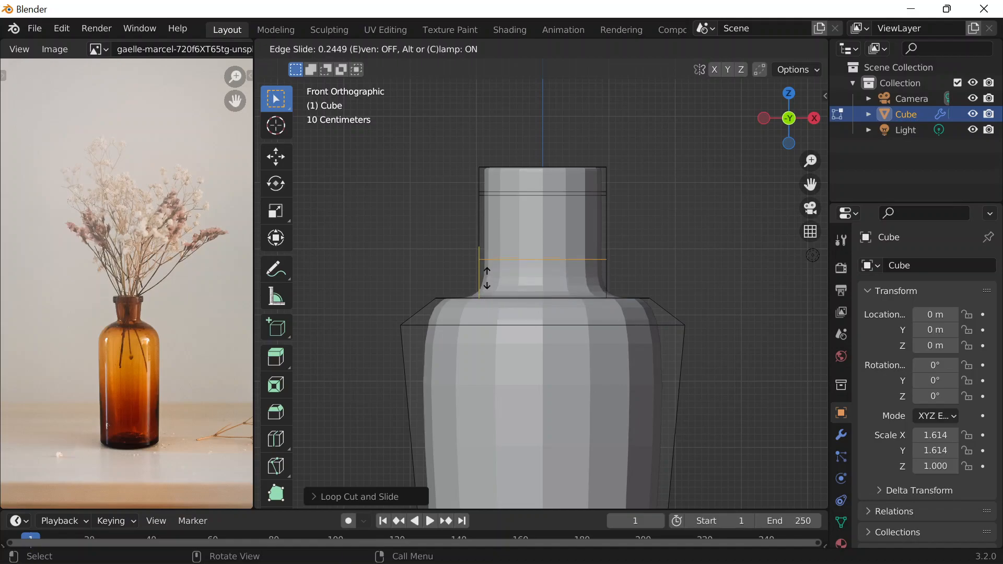
{"action": "left_click", "coordinate": [501, 199]}
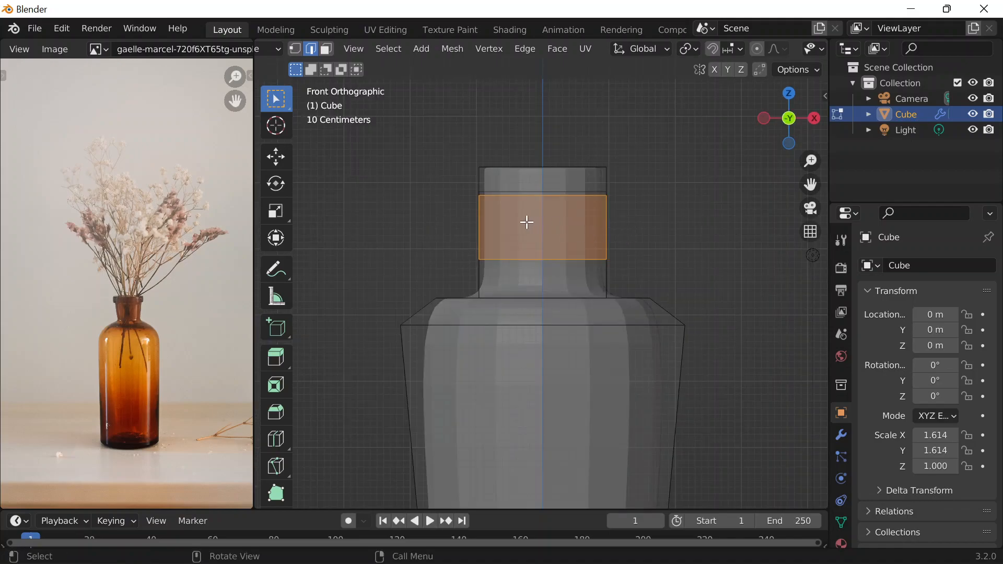
- Shrink the ring at the base of the neck for a narrower pinch, checking the silhouette
{"action": "key", "text": "s"}
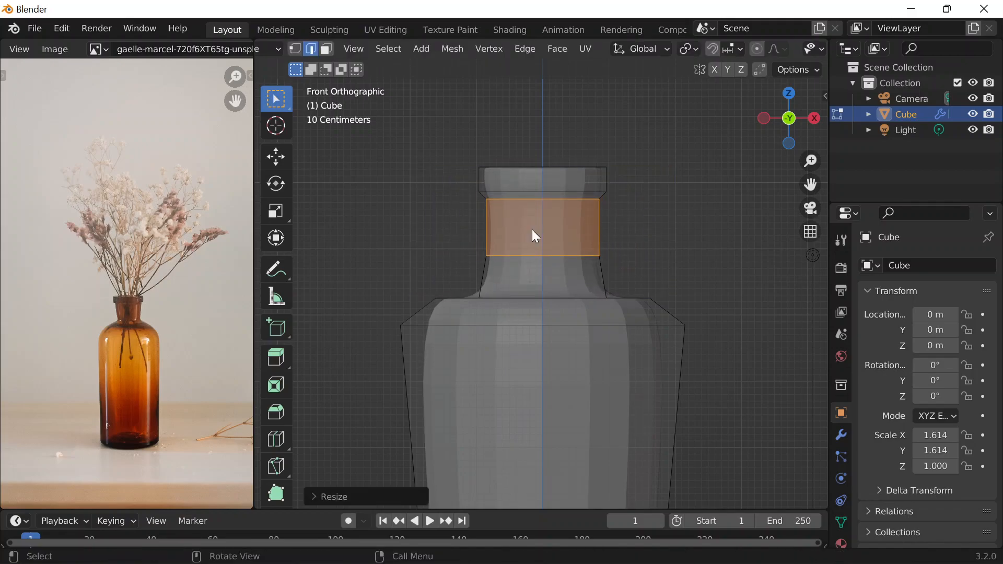
{"action": "key", "text": "g"}
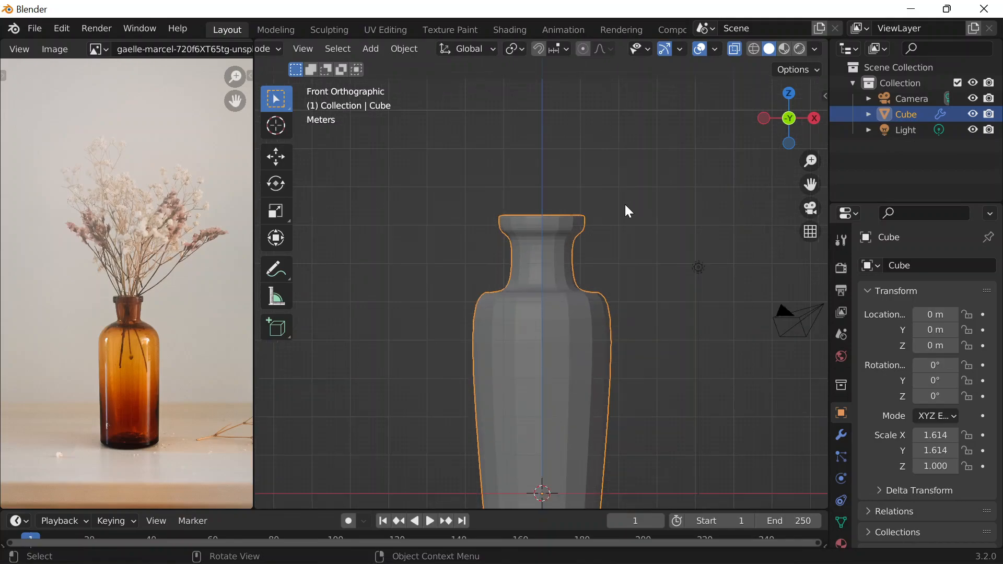
{"action": "key", "text": "Tab"}
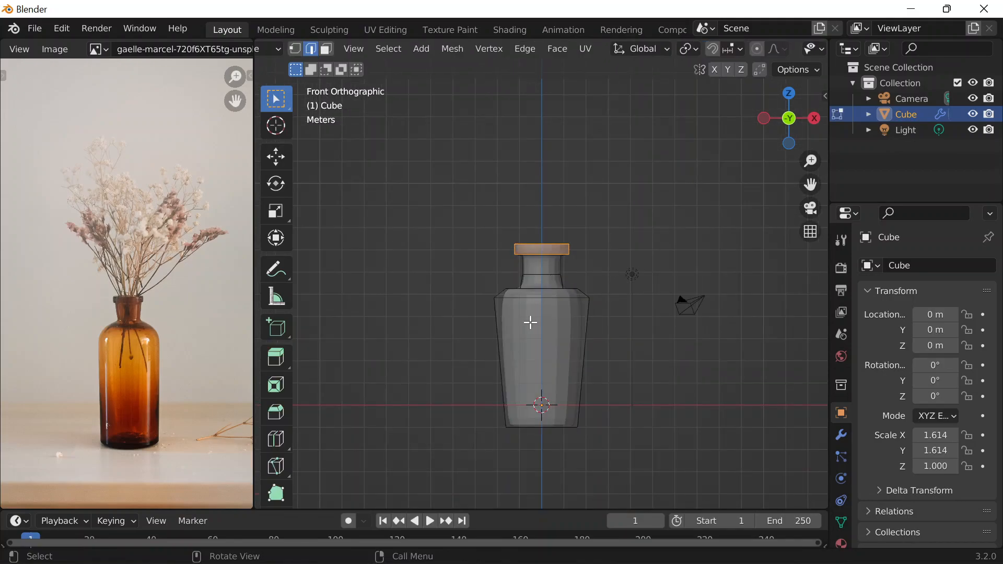
- Lower the bottle's shoulder loop along Z for a taller, slender neck
{"action": "left_click", "coordinate": [430, 520]}
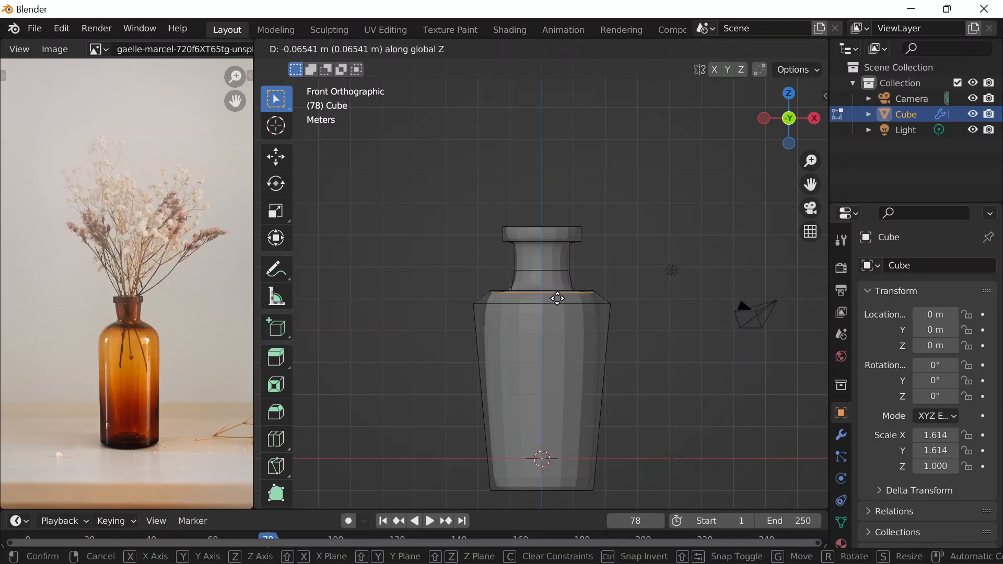
{"action": "left_click_drag", "start_coordinate": [557, 297], "coordinate": [559, 276]}
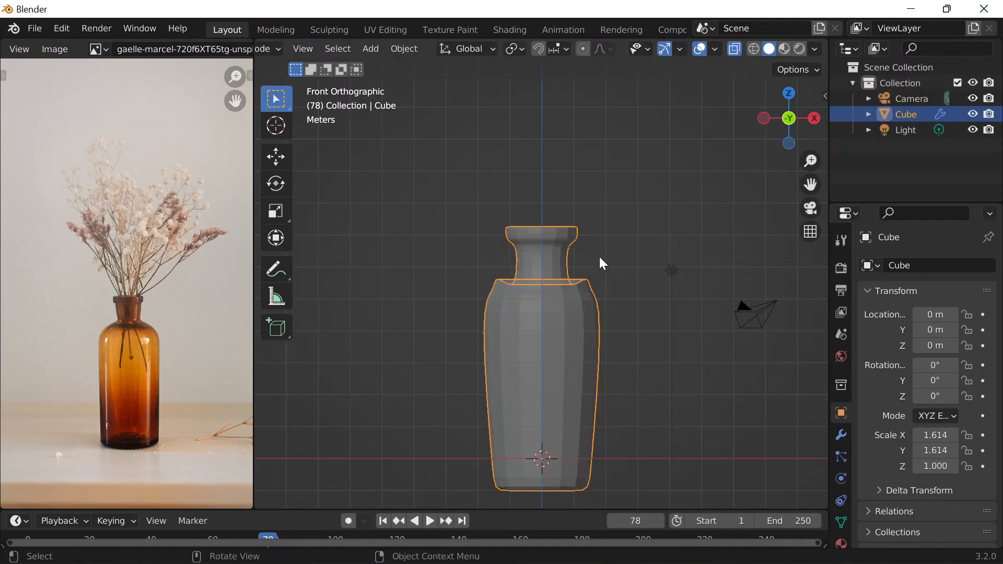
{"action": "key", "text": "Tab"}
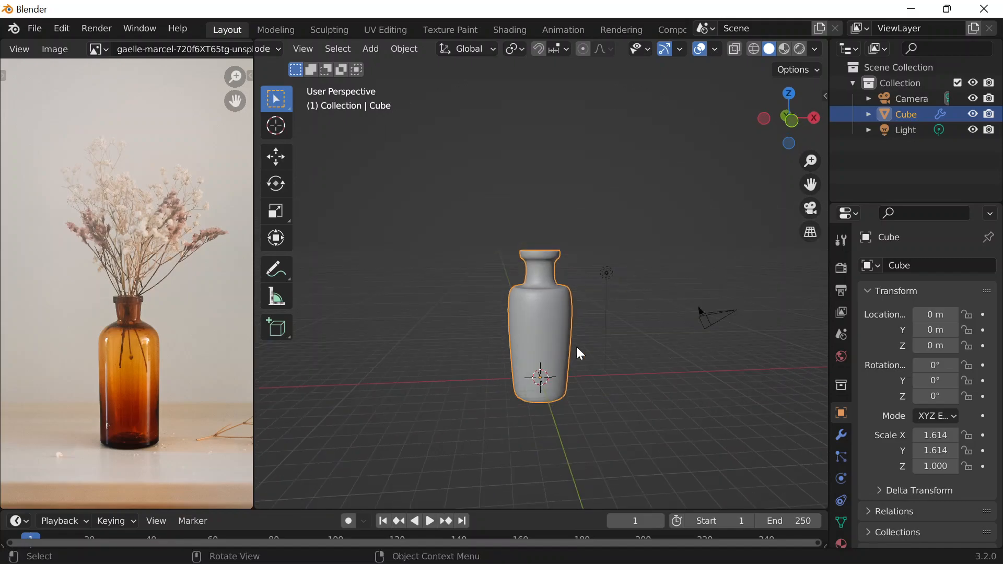
- Delete the vase's top cap face so the mouth is open
{"action": "key", "text": "Tab"}
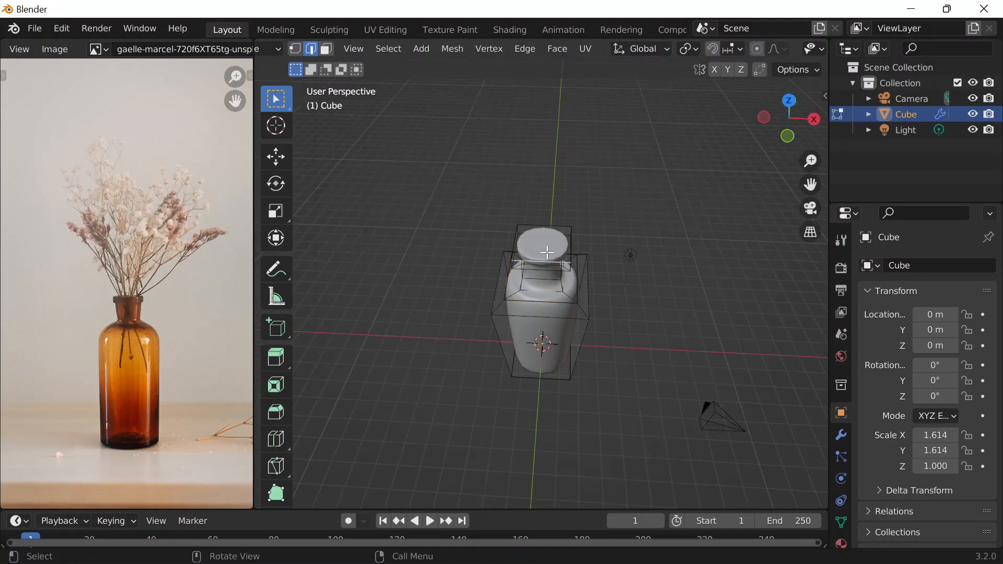
{"action": "left_click", "coordinate": [326, 49]}
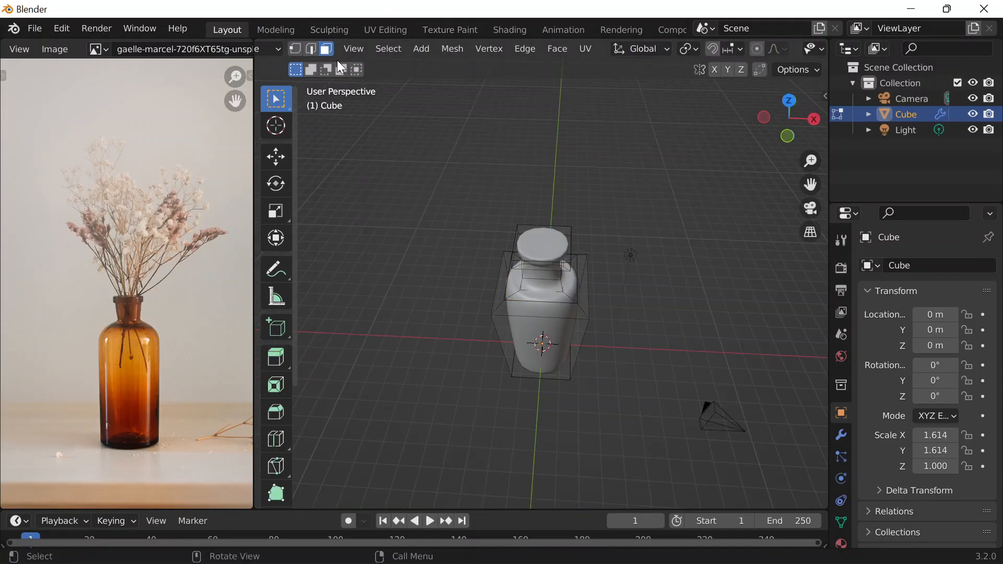
{"action": "key", "text": "x"}
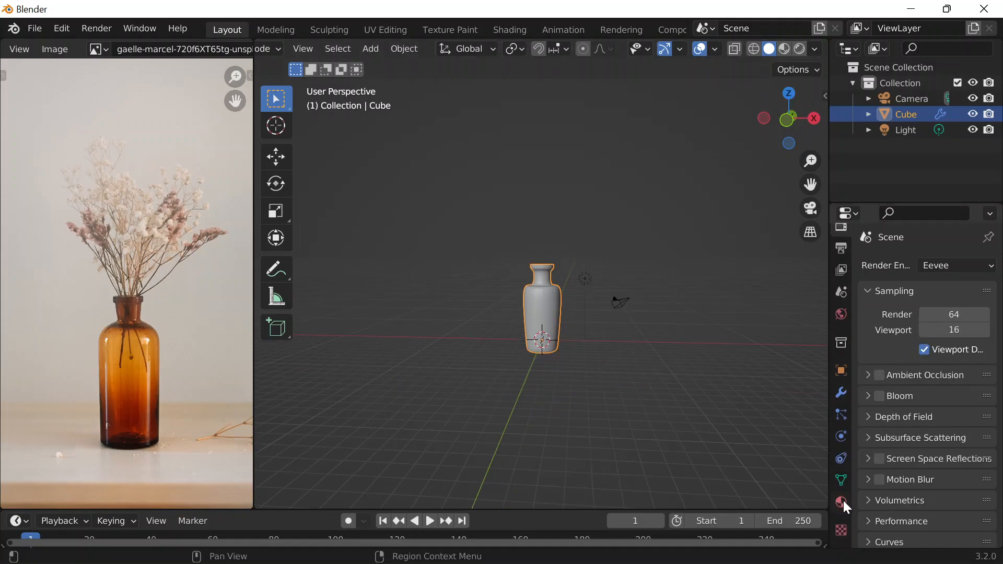
- Switch the vase material's surface shader from Principled BSDF to Glass BSDF
{"action": "left_click", "coordinate": [840, 502]}
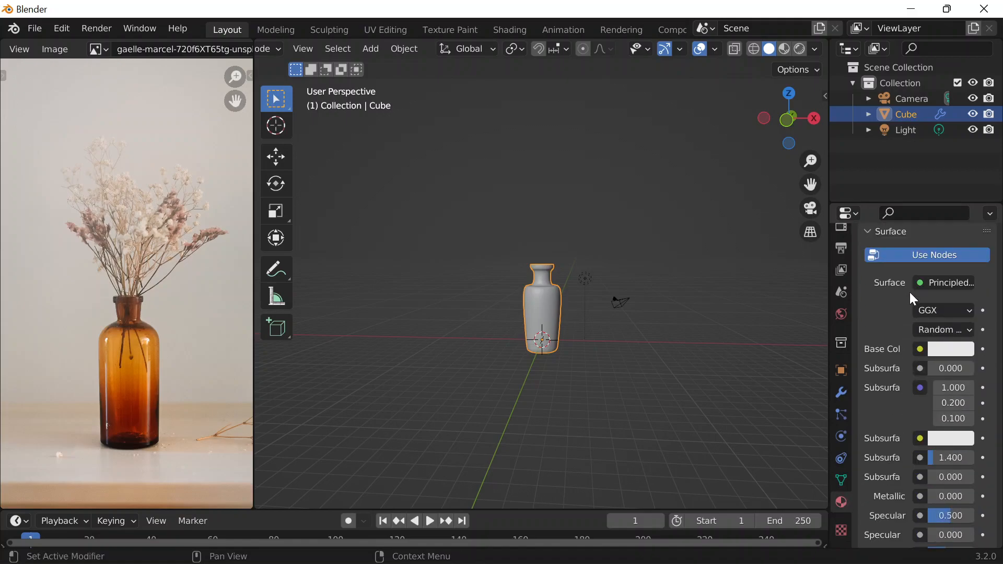
{"action": "left_click", "coordinate": [947, 283]}
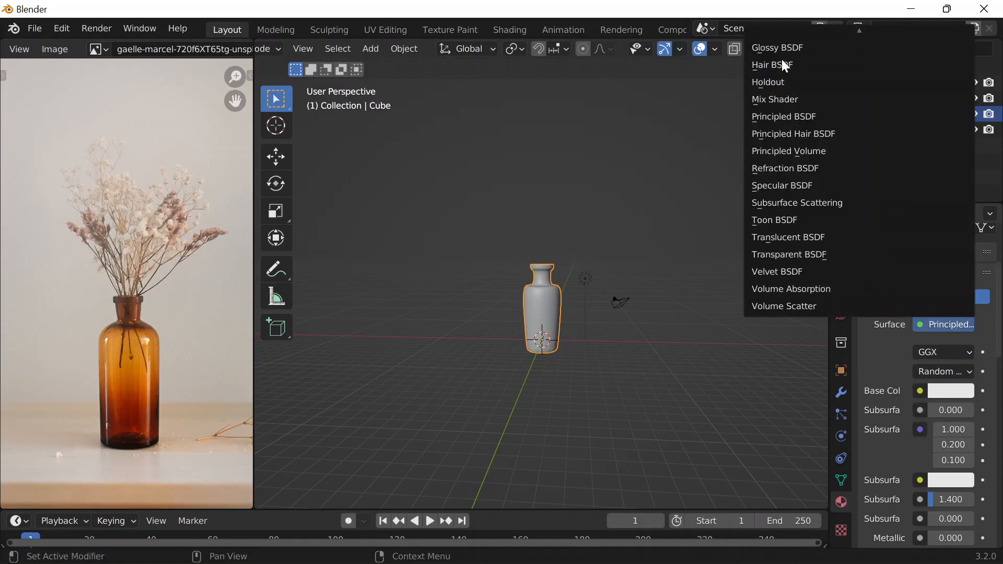
{"action": "mouse_move", "coordinate": [783, 113]}
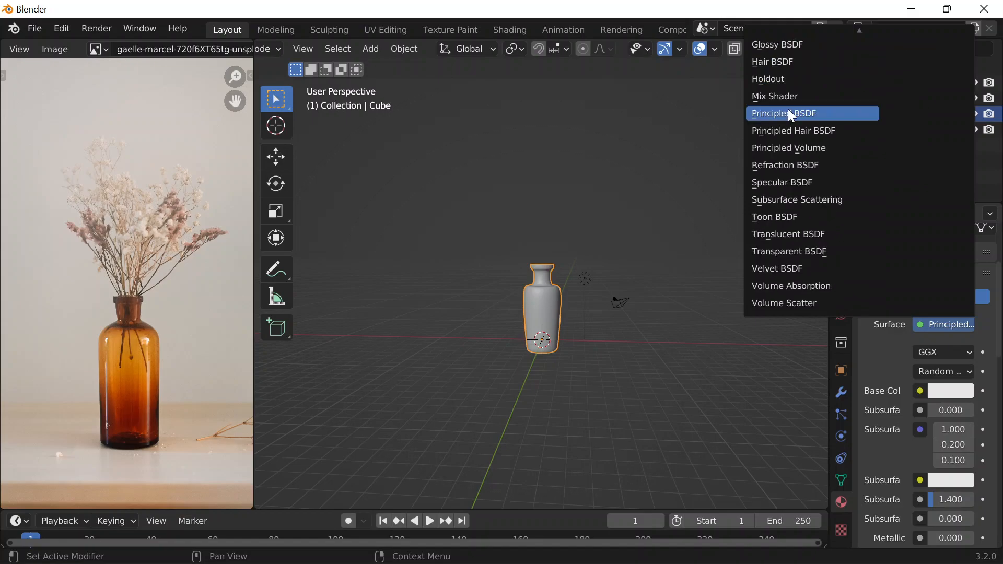
{"action": "mouse_move", "coordinate": [789, 82]}
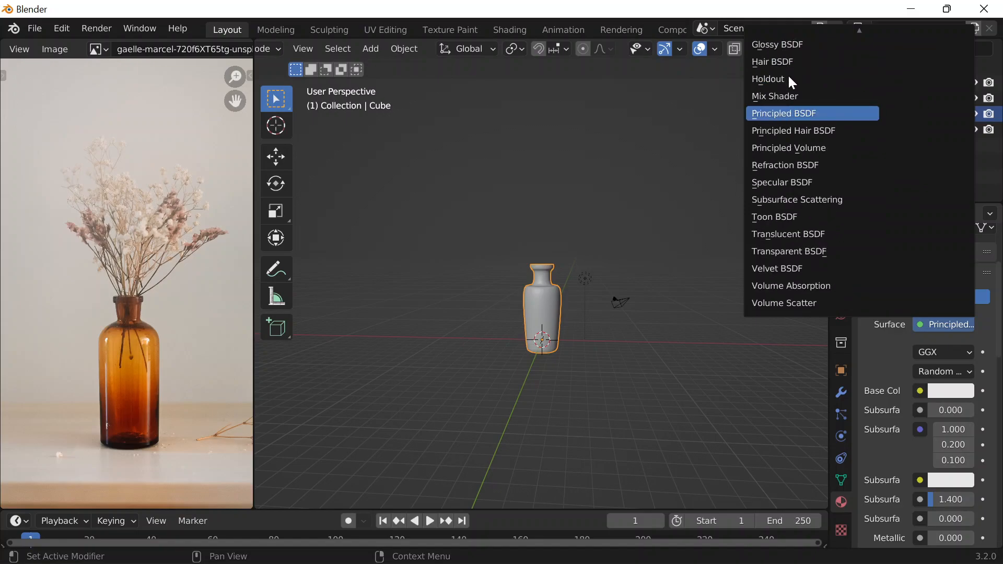
{"action": "mouse_move", "coordinate": [795, 91]}
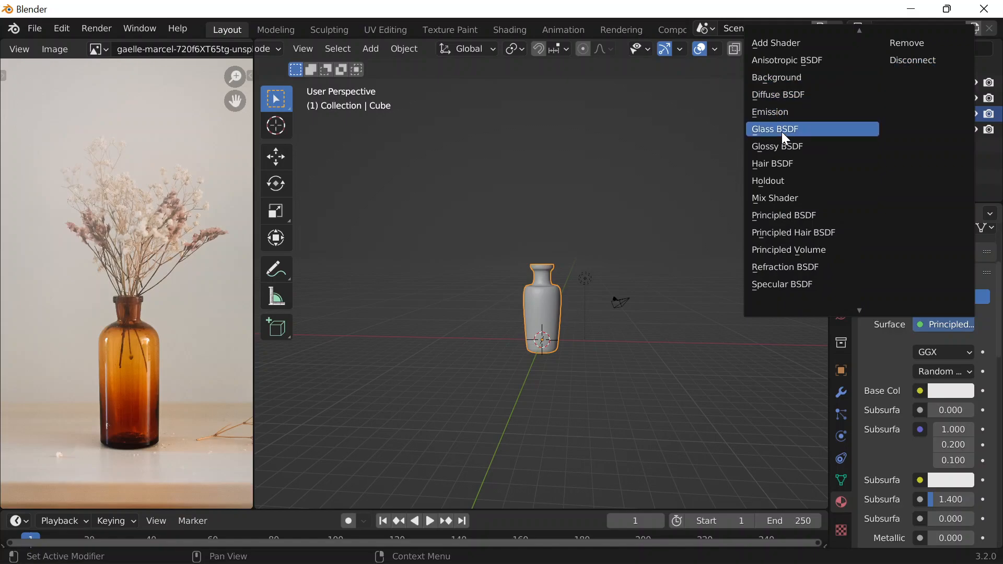
{"action": "left_click", "coordinate": [774, 129]}
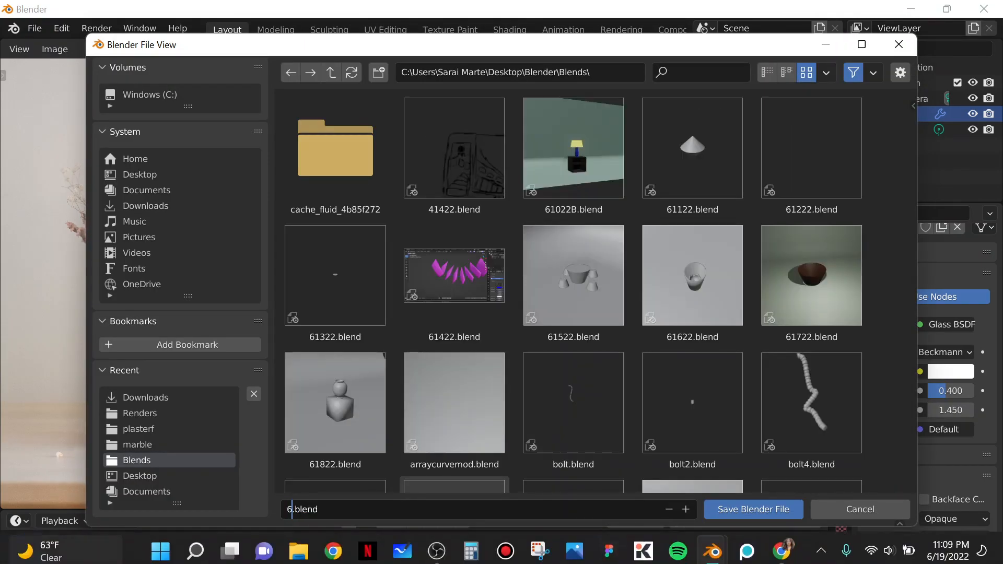
{"action": "mouse_move", "coordinate": [677, 550]}
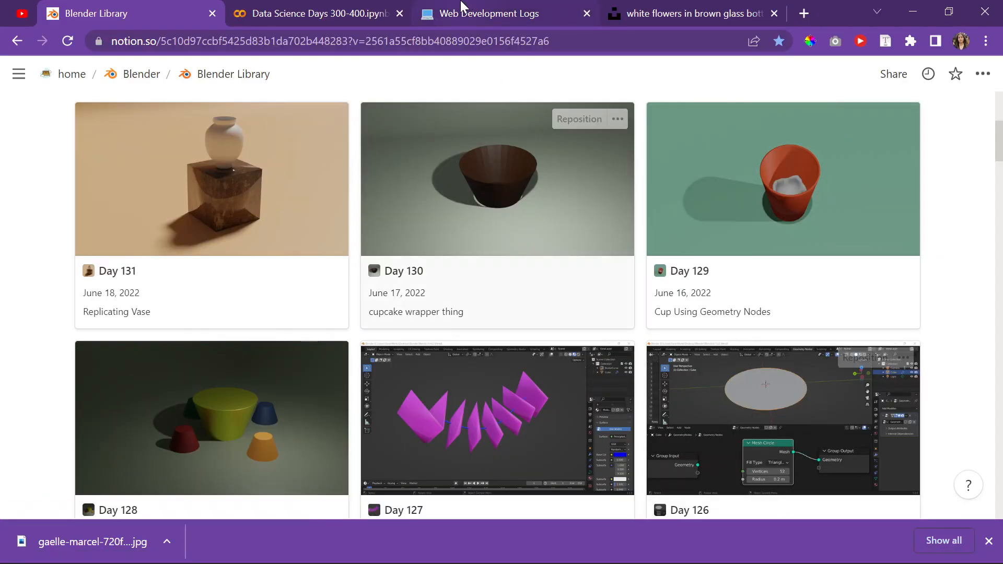
- Browse the Web Development Logs Notion gallery and one of its Day entries
{"action": "left_click", "coordinate": [505, 14]}
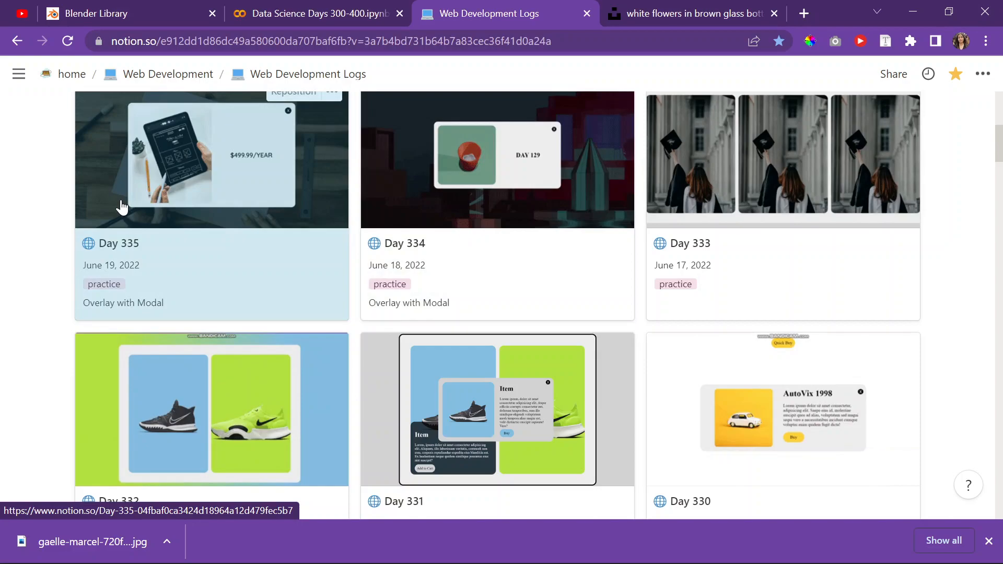
{"action": "left_click", "coordinate": [313, 13]}
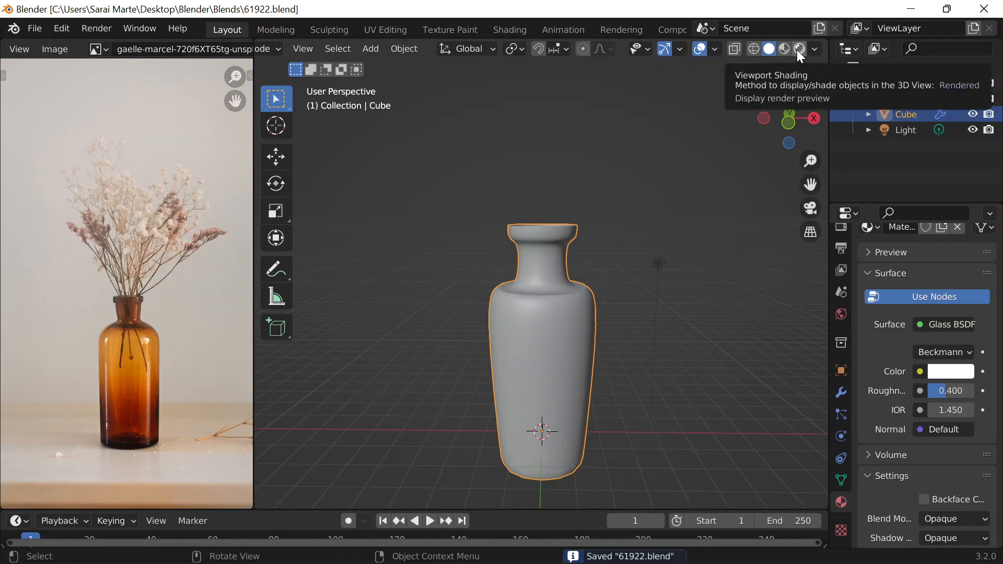
{"action": "mouse_move", "coordinate": [770, 63]}
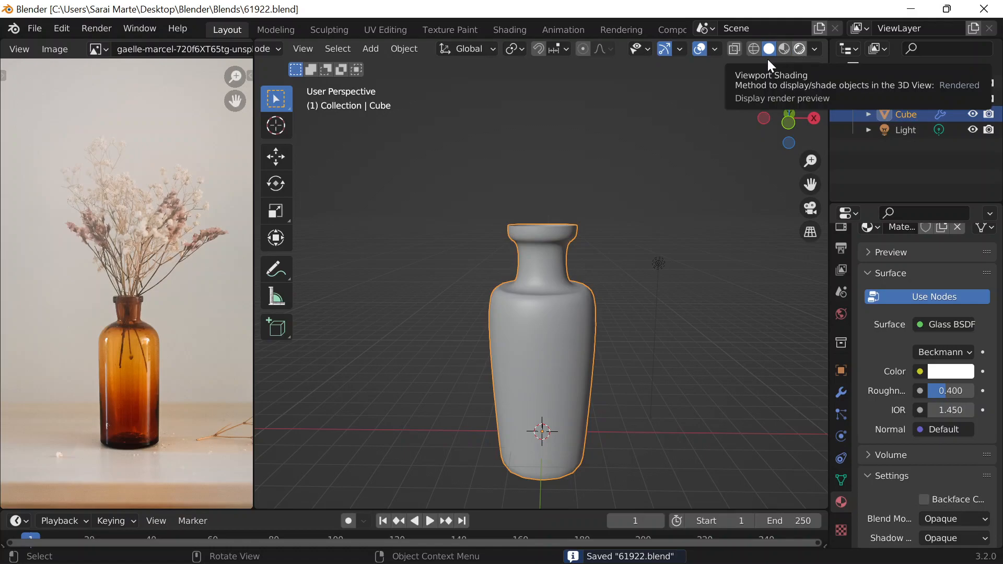
- Switch the 3D viewport to rendered shading to see the transparent glass vase
{"action": "left_click", "coordinate": [784, 49]}
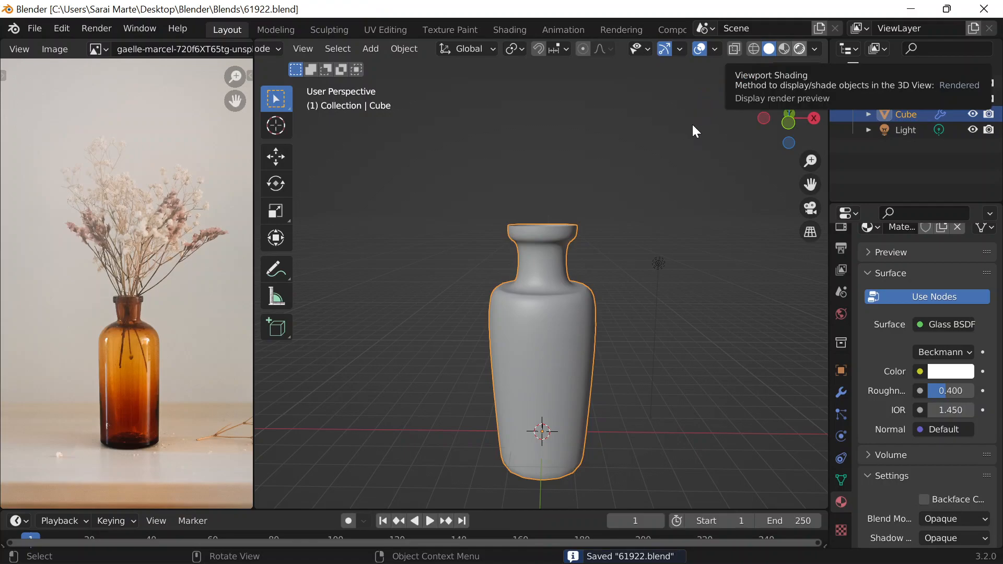
{"action": "left_click", "coordinate": [799, 49]}
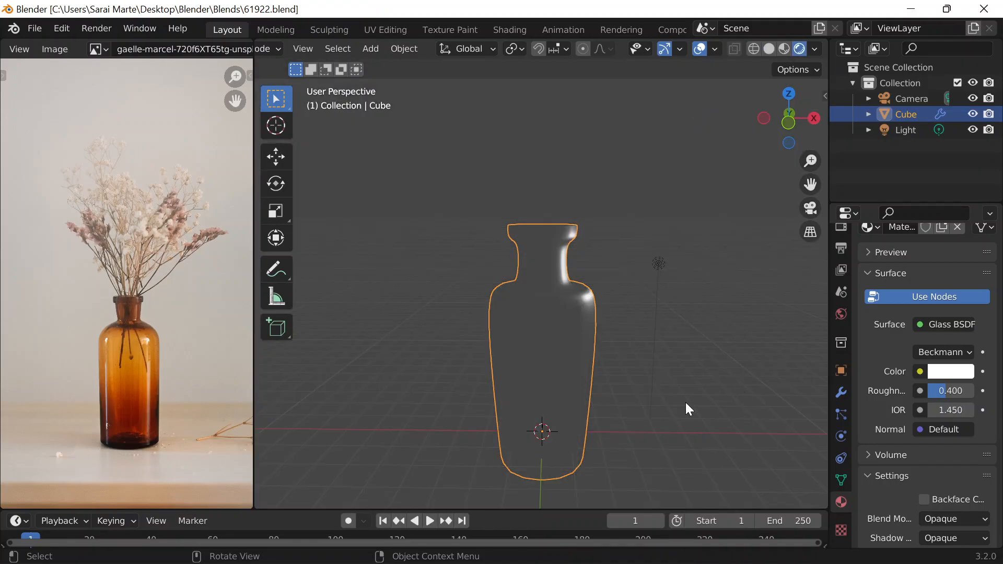
{"action": "mouse_move", "coordinate": [588, 344]}
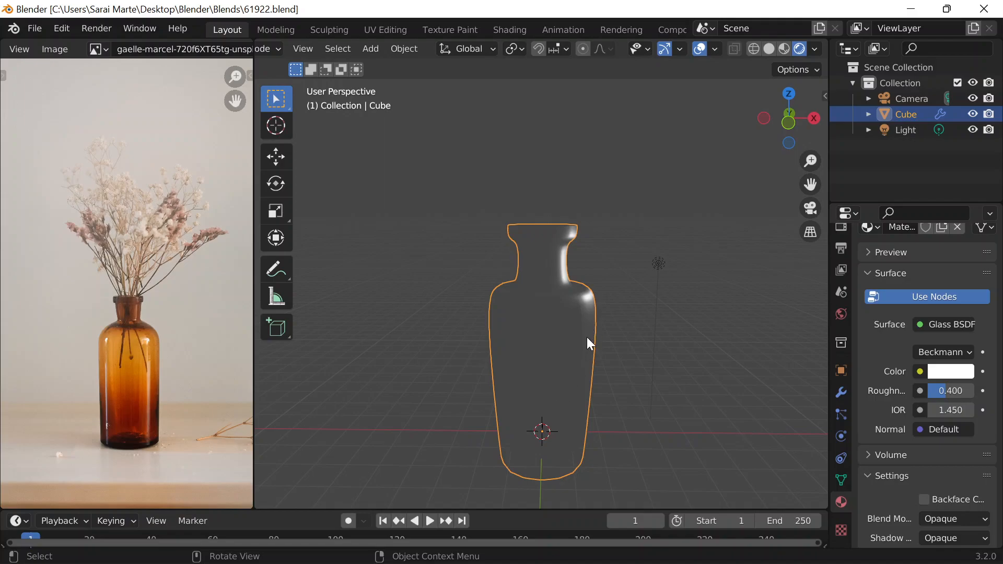
{"action": "mouse_move", "coordinate": [919, 380]}
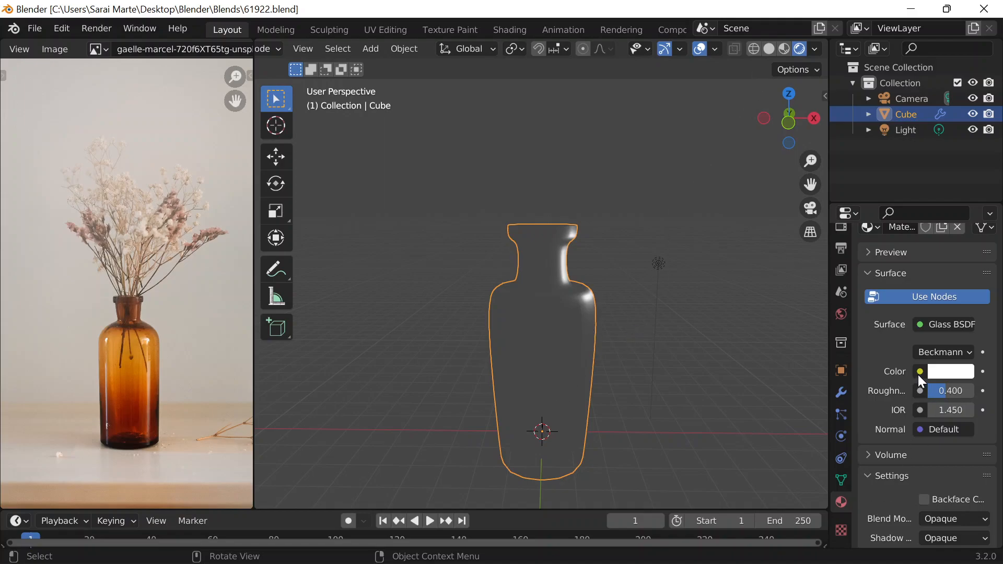
{"action": "mouse_move", "coordinate": [599, 362]}
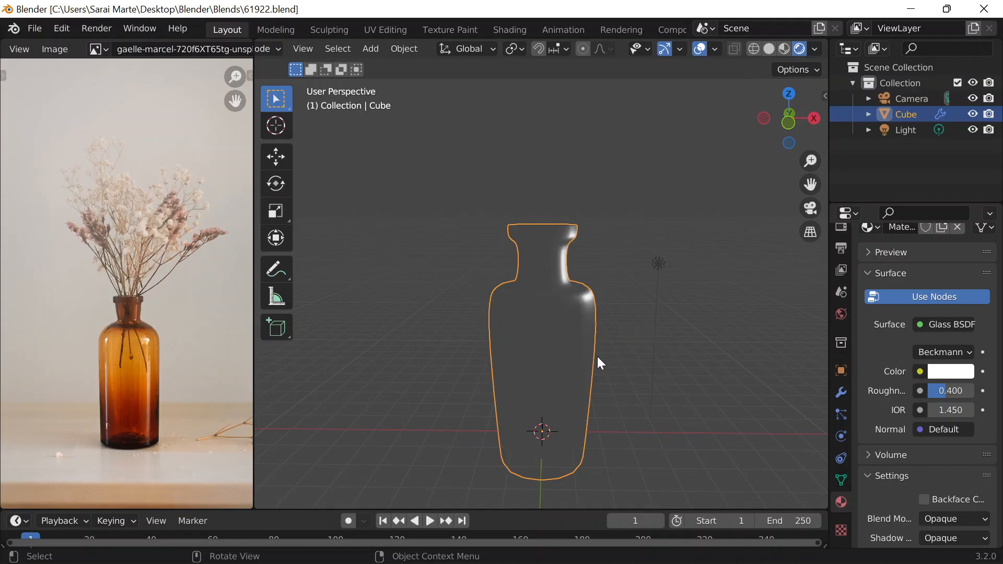
{"action": "mouse_move", "coordinate": [782, 546]}
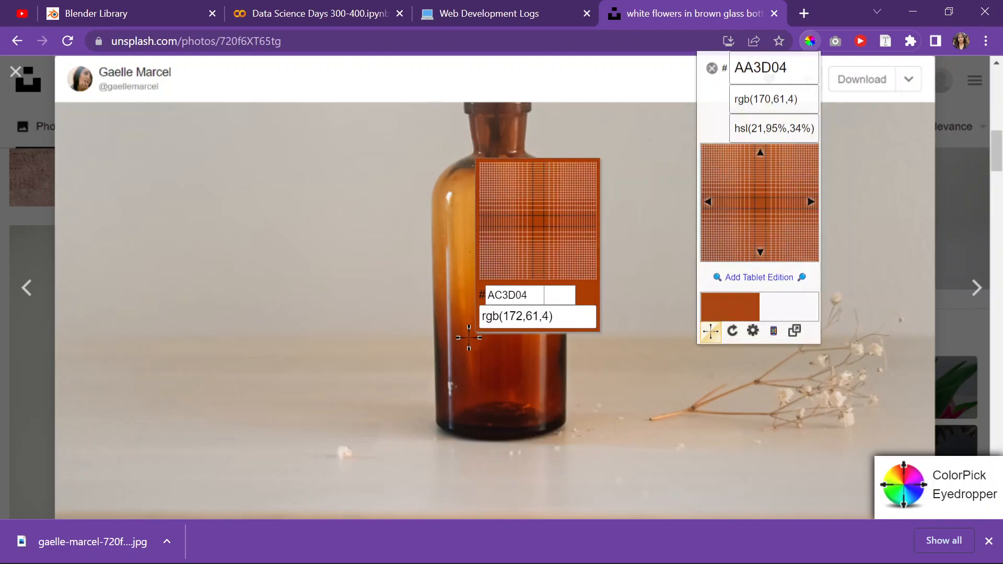
- Sample the reference bottle's amber colour with the eyedropper, reading hex AA3D04
{"action": "left_click", "coordinate": [710, 69]}
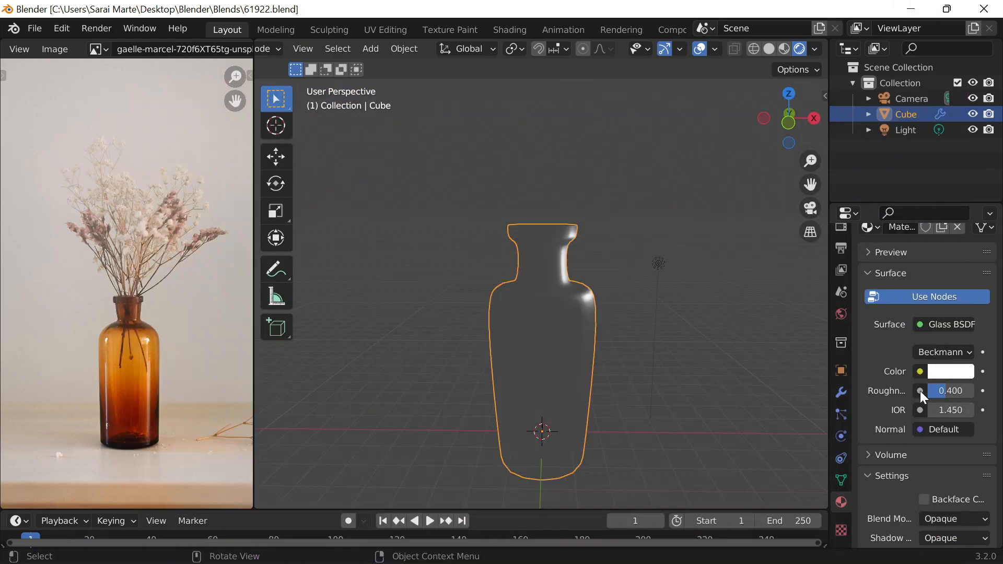
{"action": "mouse_move", "coordinate": [947, 371]}
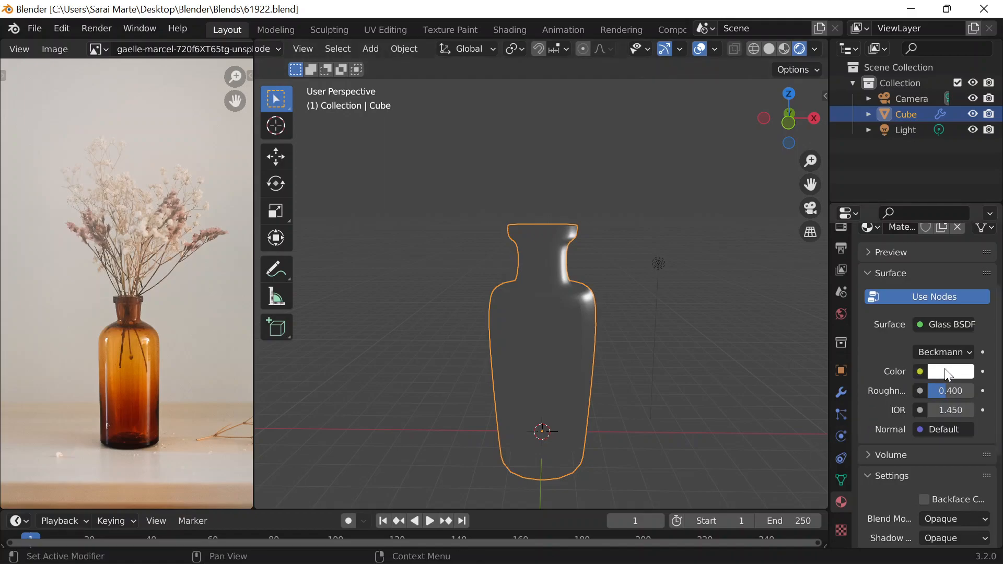
- Tint the Glass BSDF colour a warm amber-brown to match the reference
{"action": "left_click", "coordinate": [950, 371]}
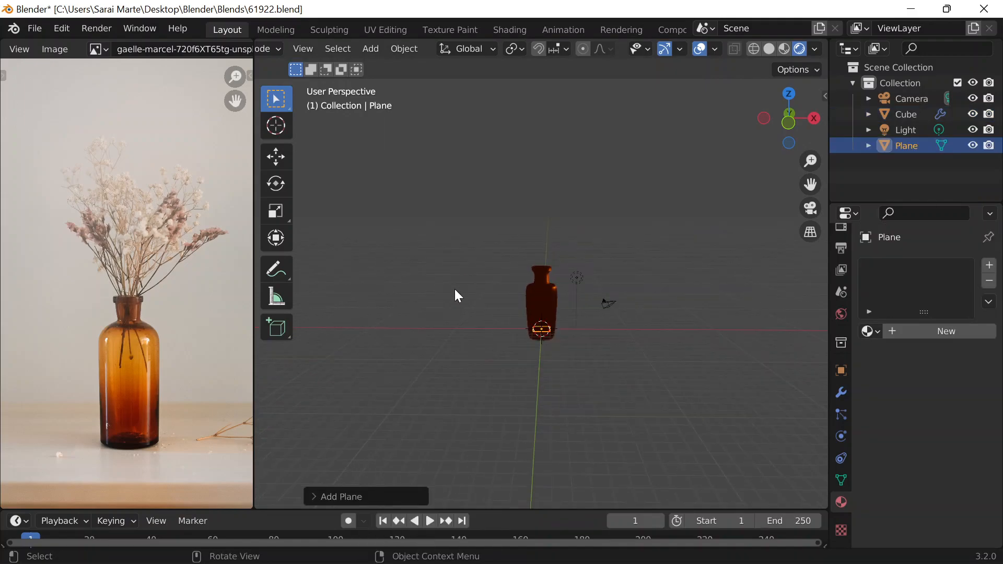
- Scale the new plane up into a large ground surface under the vase
{"action": "key", "text": "s"}
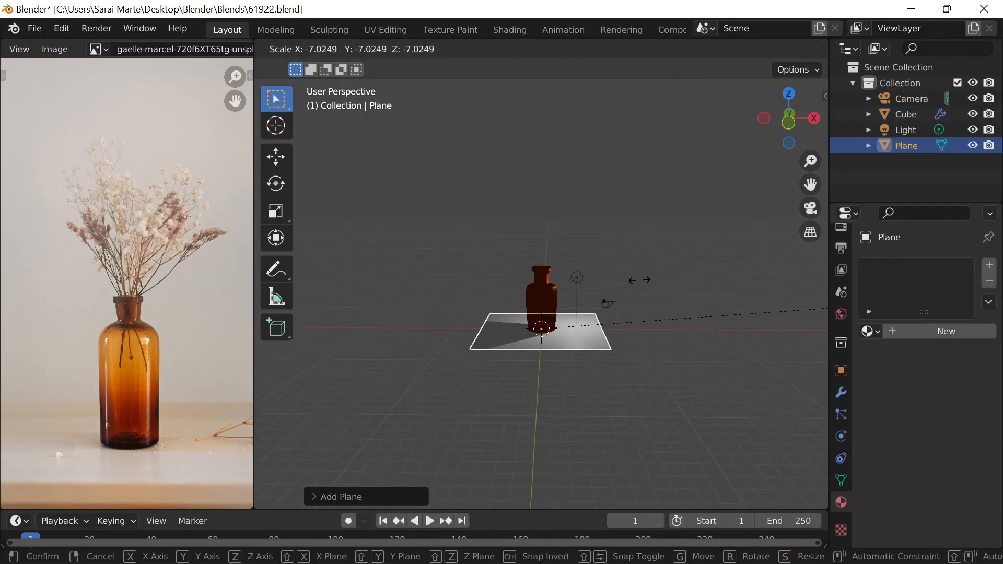
{"action": "left_click", "coordinate": [594, 279]}
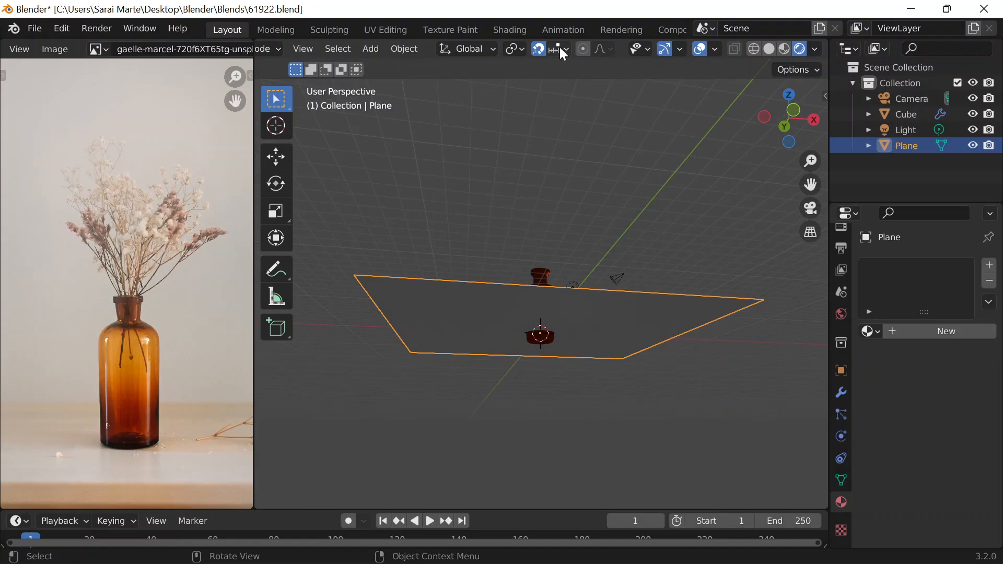
{"action": "mouse_move", "coordinate": [544, 60]}
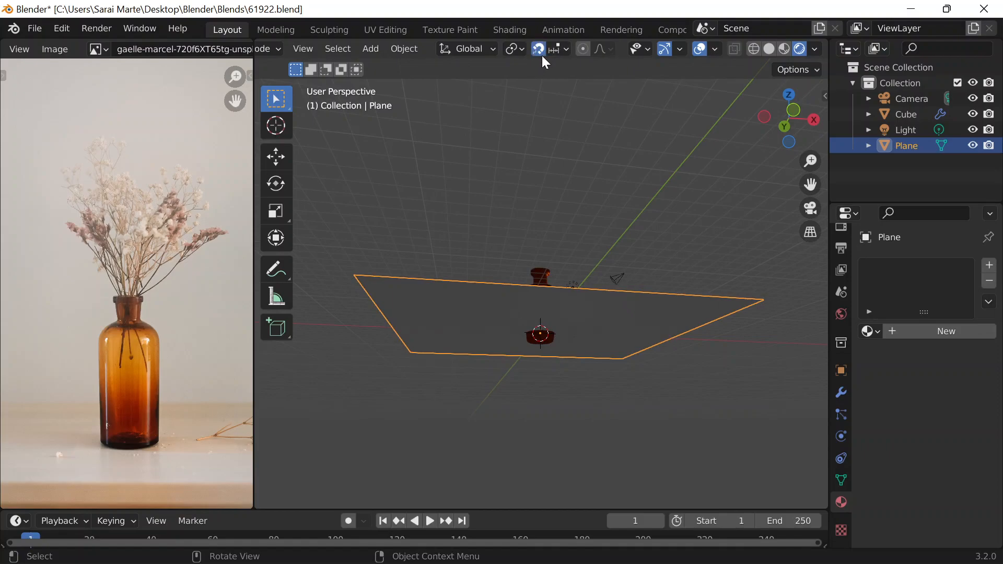
{"action": "left_click", "coordinate": [565, 49]}
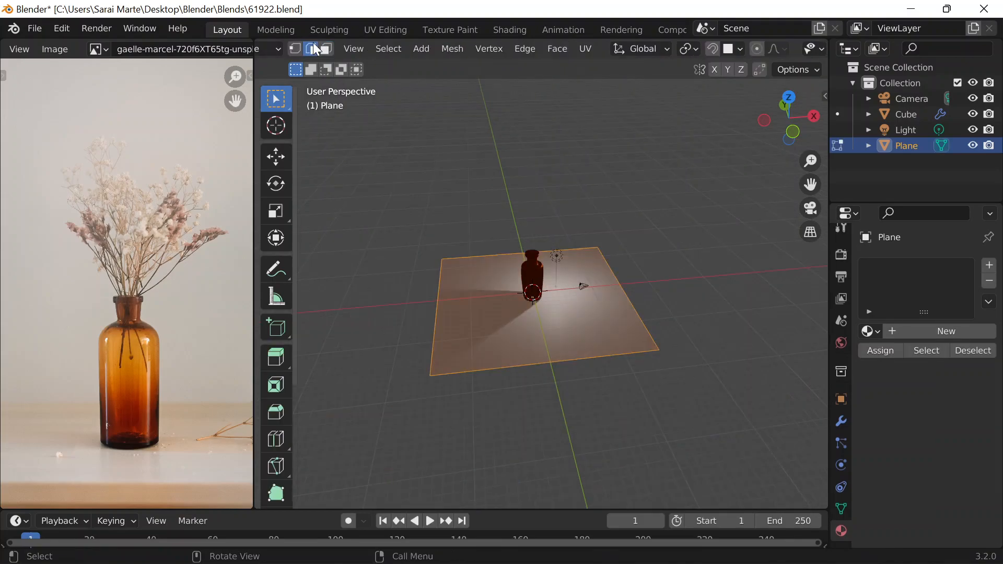
- Extrude the floor plane's rear edge upward along Z into a back wall
{"action": "left_click", "coordinate": [346, 50]}
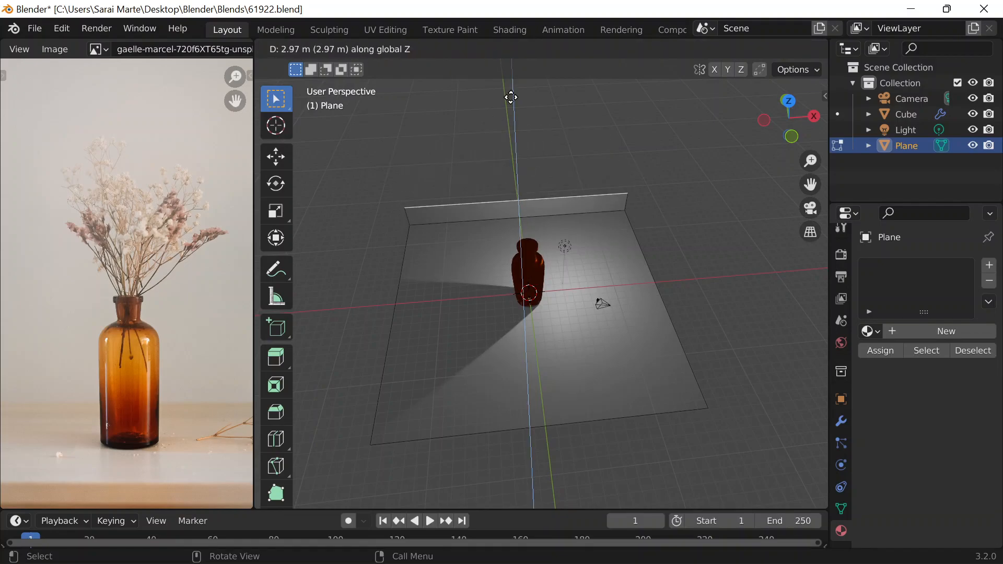
{"action": "left_click_drag", "start_coordinate": [511, 97], "coordinate": [495, 80]}
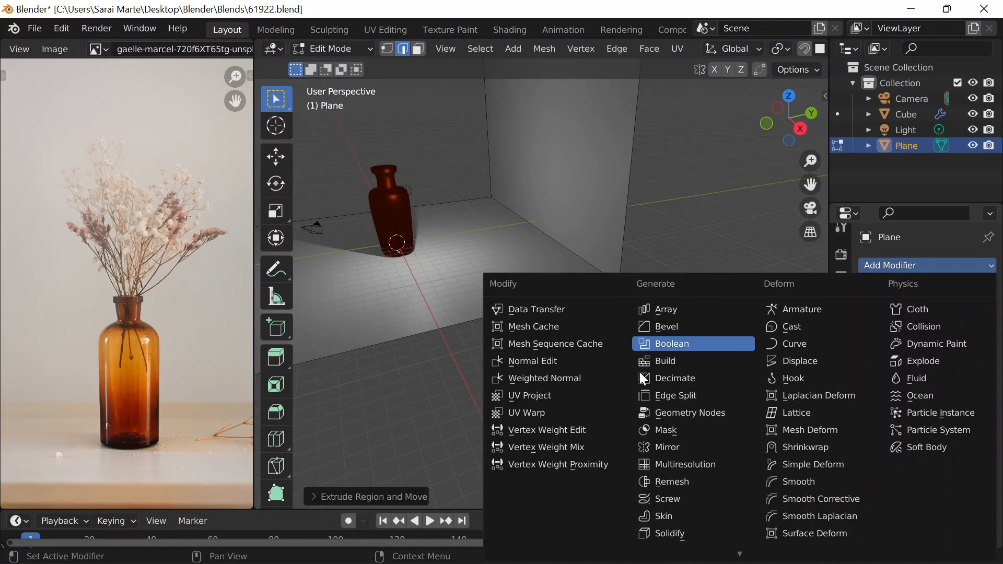
- Round the floor-wall corner with a wide 25-segment Bevel modifier
{"action": "left_click", "coordinate": [665, 326]}
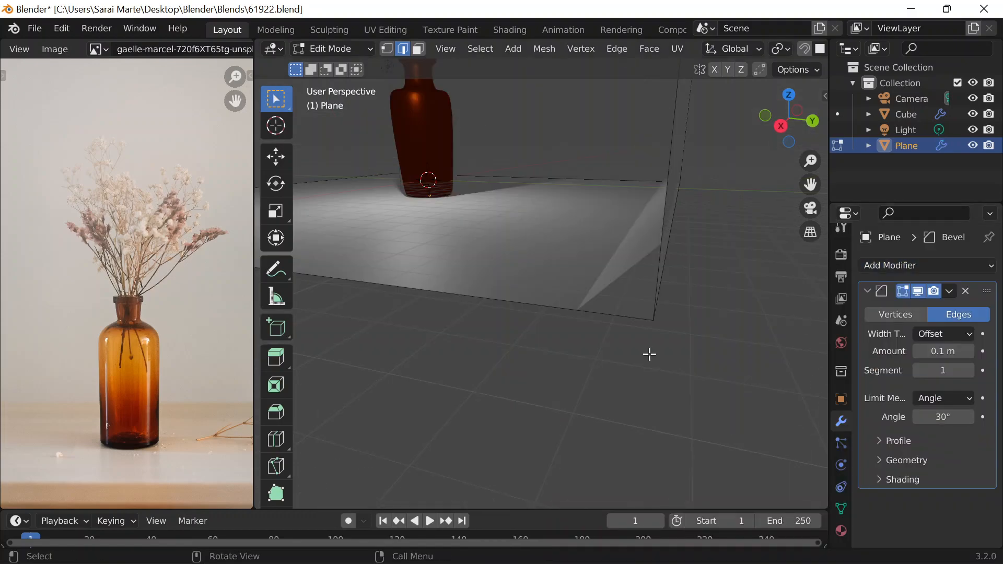
{"action": "left_click_drag", "start_coordinate": [942, 351], "coordinate": [952, 351]}
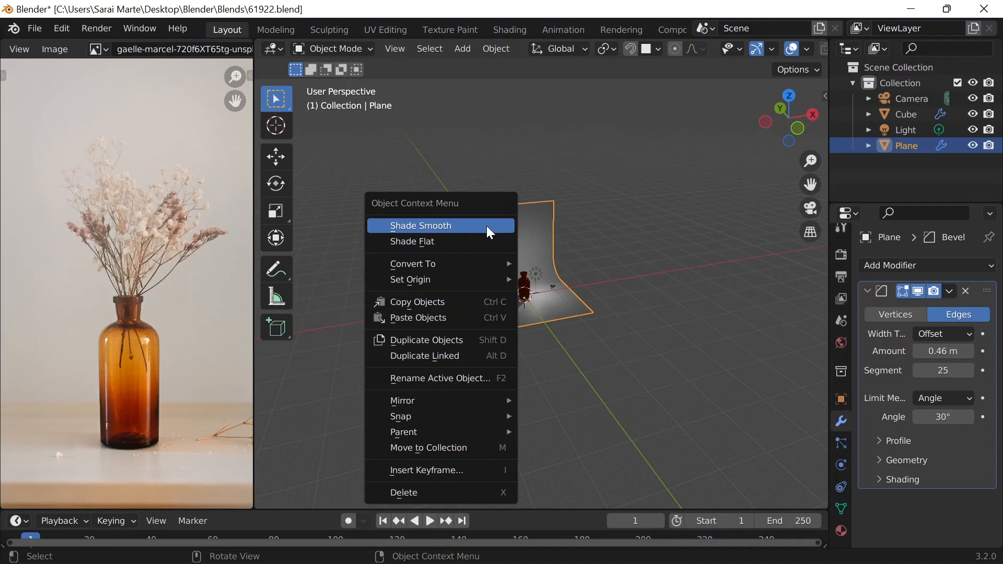
- Stretch the smooth-shaded backdrop along the Y depth direction
{"action": "key", "text": "s"}
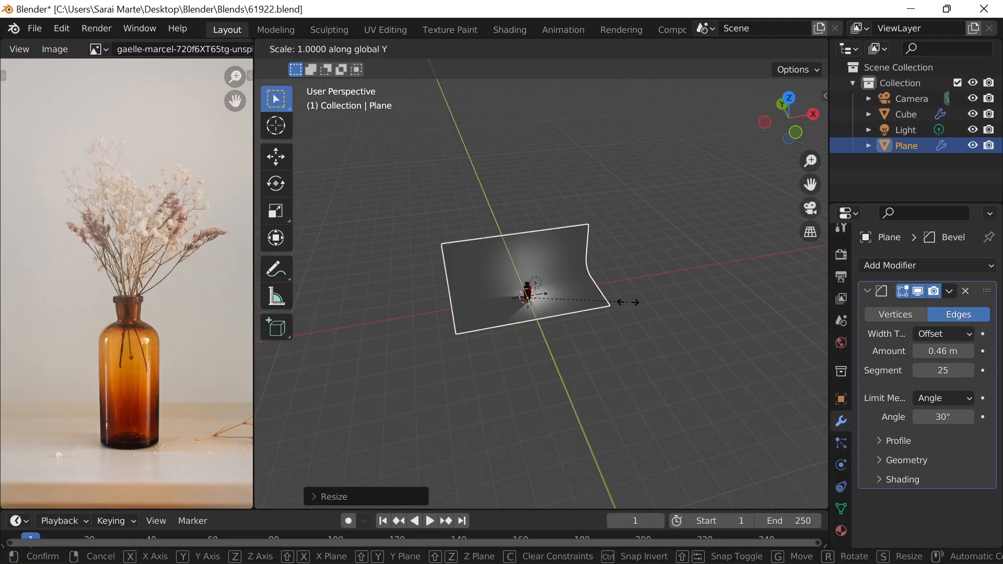
{"action": "key", "text": "Return"}
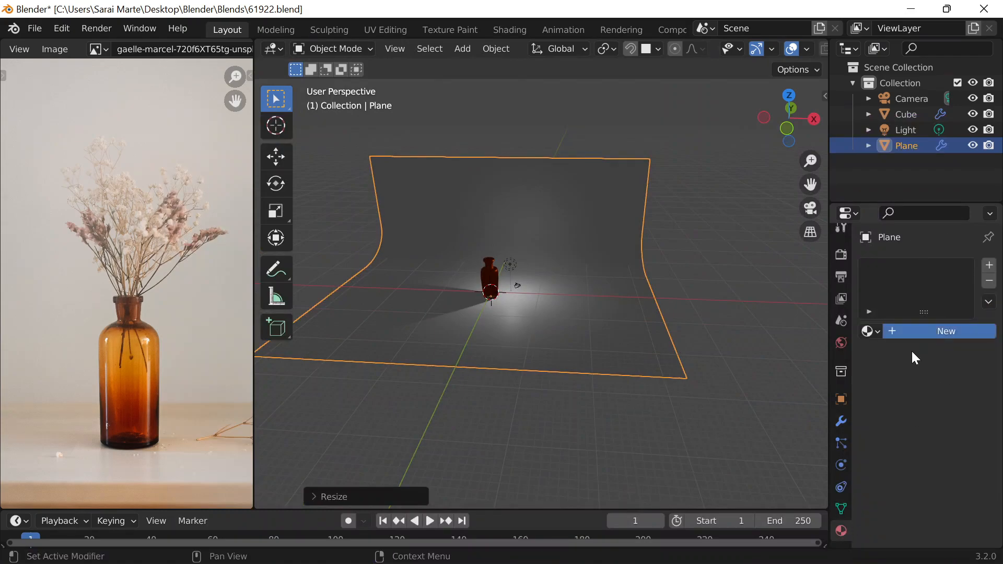
- Give the backdrop a new material and choose its base colour
{"action": "left_click", "coordinate": [946, 331]}
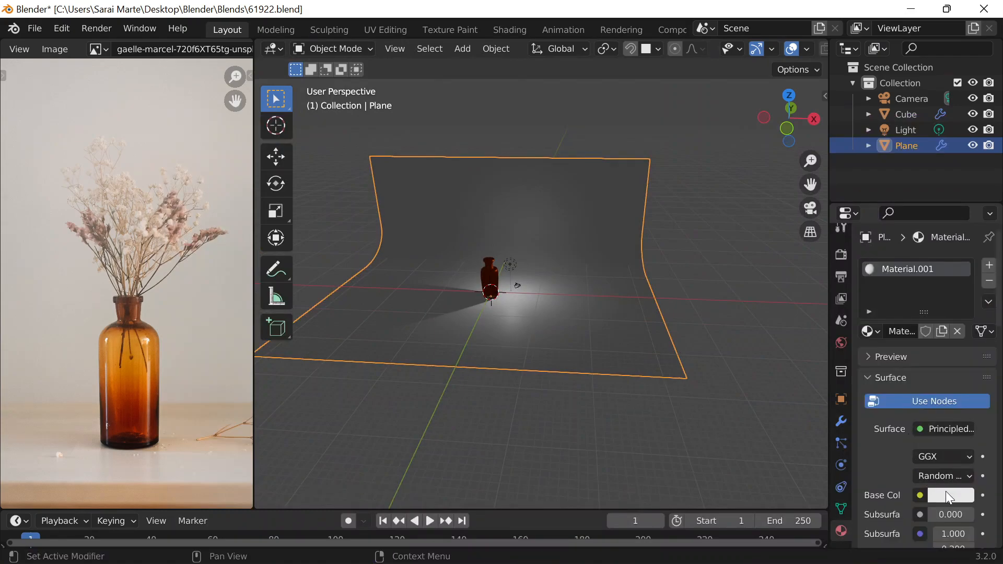
{"action": "left_click", "coordinate": [950, 494]}
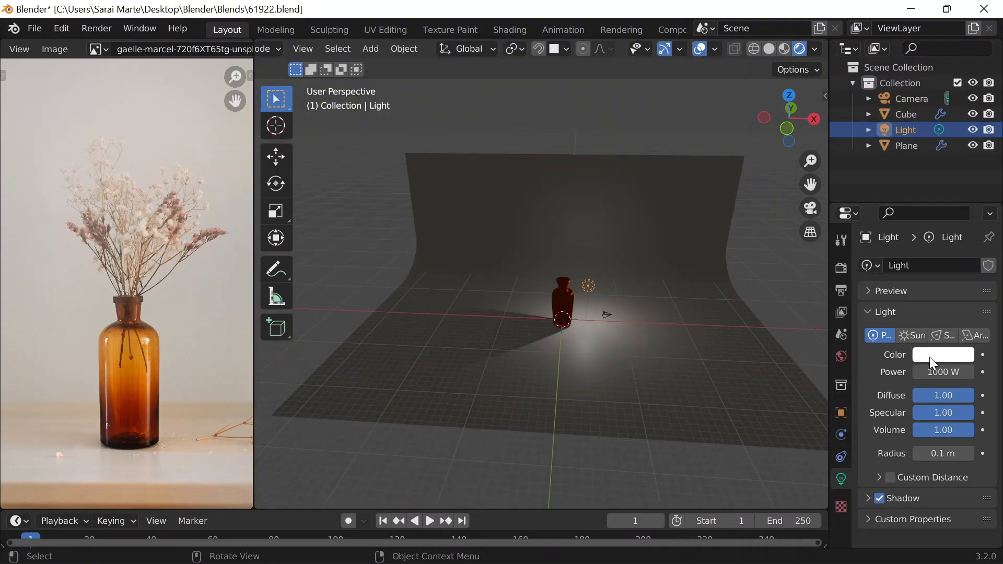
- Switch the light to a Sun lamp and set the vase's Glass BSDF roughness and IOR to 0
{"action": "left_click", "coordinate": [913, 334]}
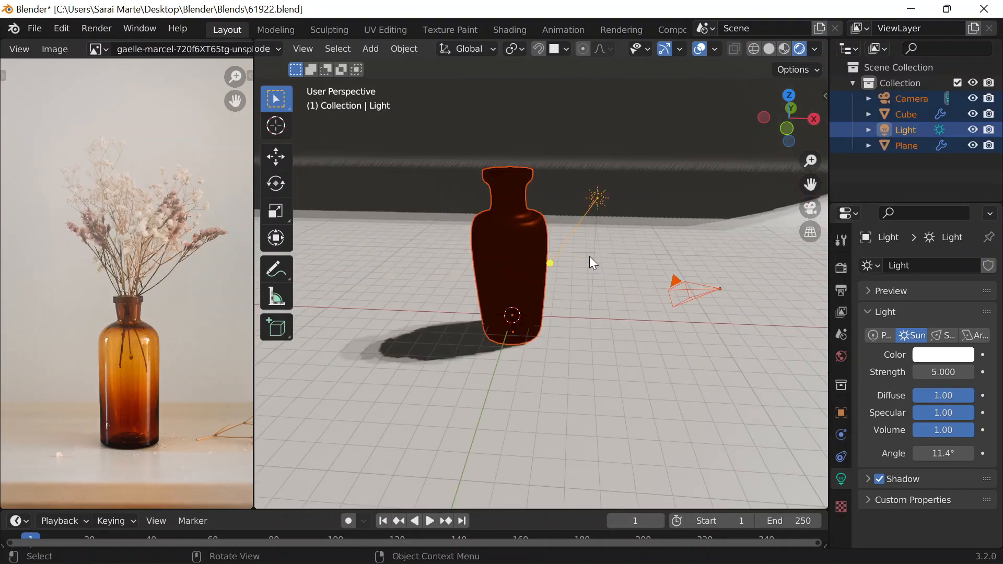
{"action": "left_click", "coordinate": [906, 114]}
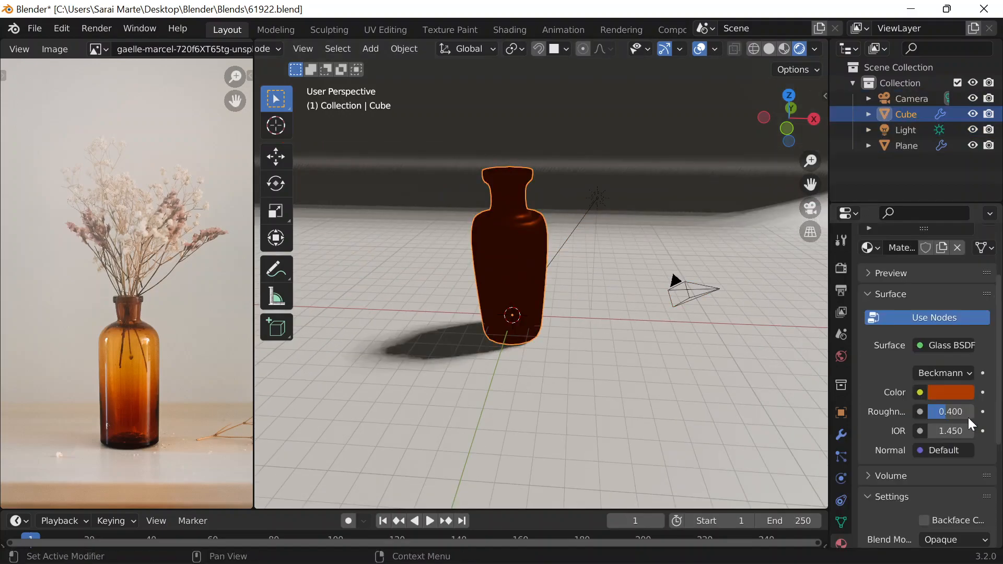
{"action": "mouse_move", "coordinate": [950, 430]}
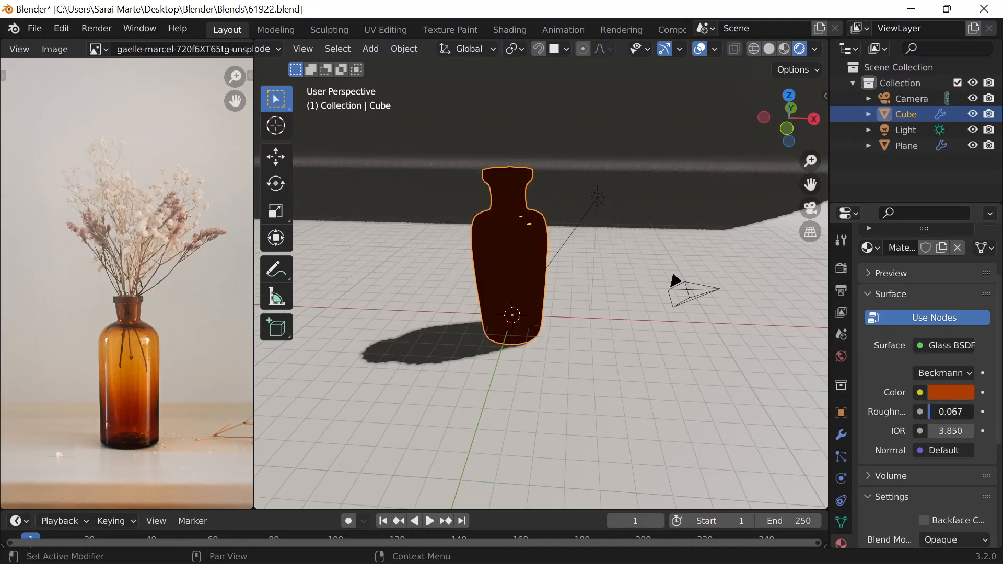
{"action": "left_click_drag", "start_coordinate": [960, 412], "coordinate": [928, 412]}
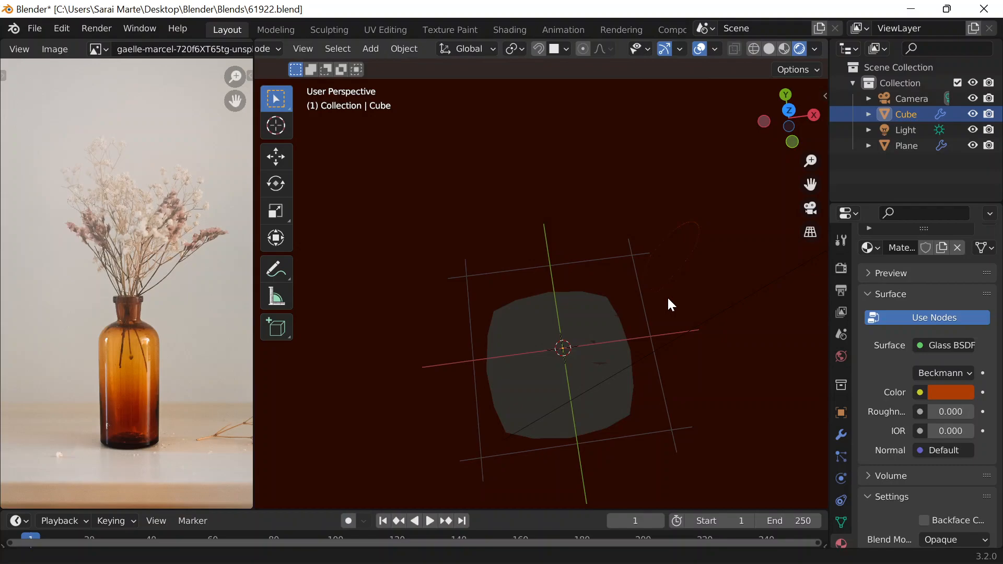
{"action": "left_click_drag", "start_coordinate": [669, 304], "coordinate": [343, 294]}
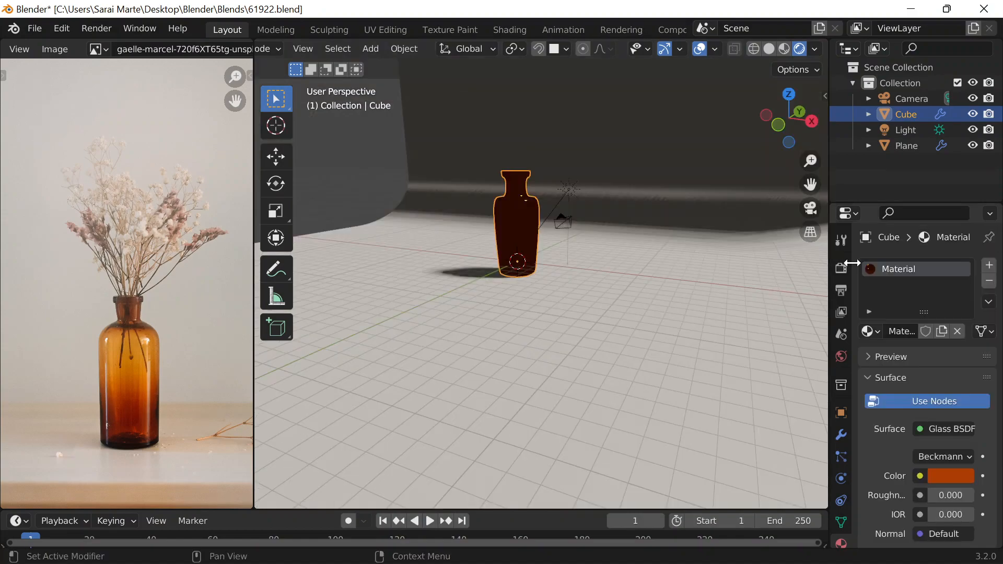
- Change the render engine from Eevee to Cycles in Render Properties
{"action": "left_click", "coordinate": [840, 269]}
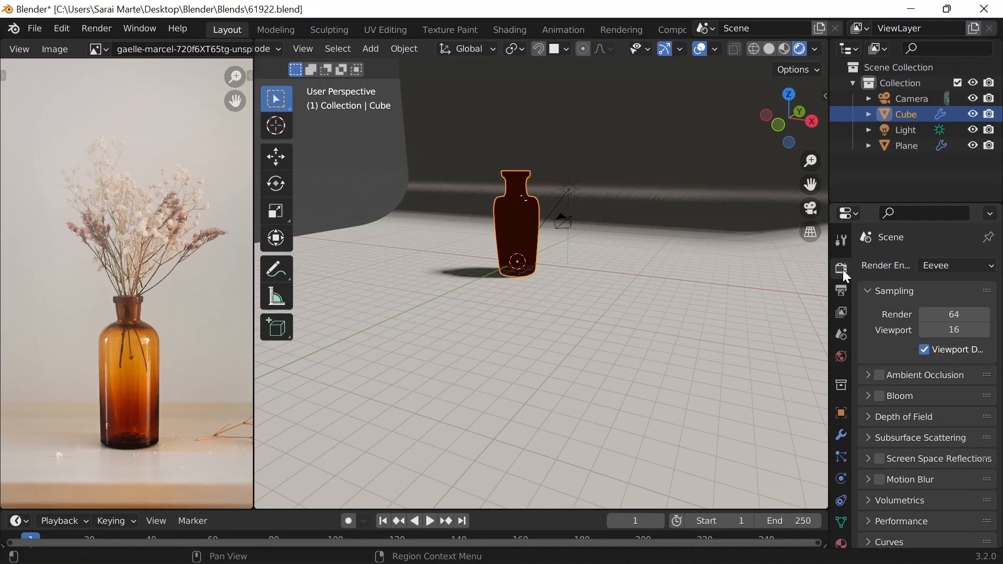
{"action": "left_click", "coordinate": [956, 264]}
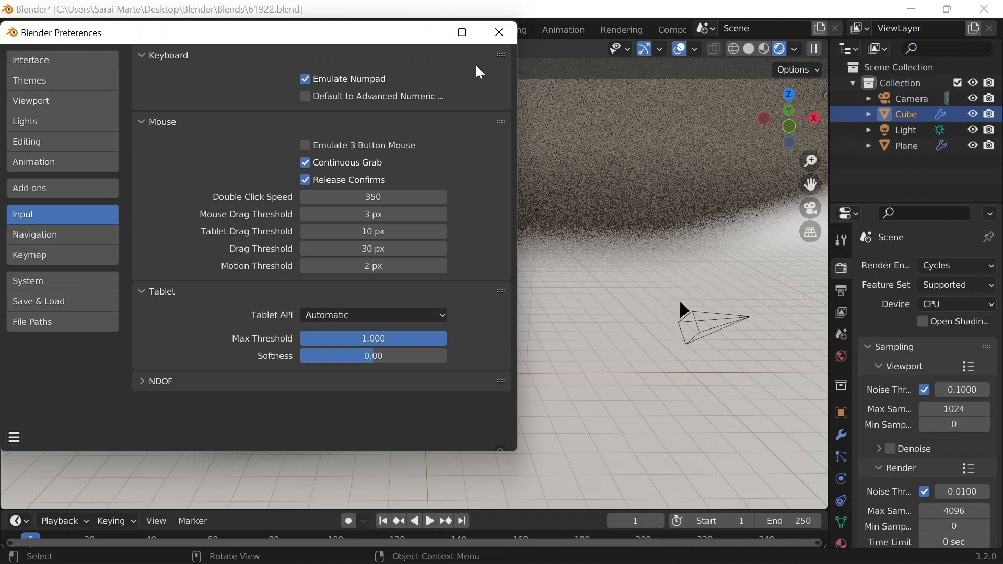
- Enable Emulate Numpad in Preferences and render the amber vase scene with F12
{"action": "left_click", "coordinate": [498, 32]}
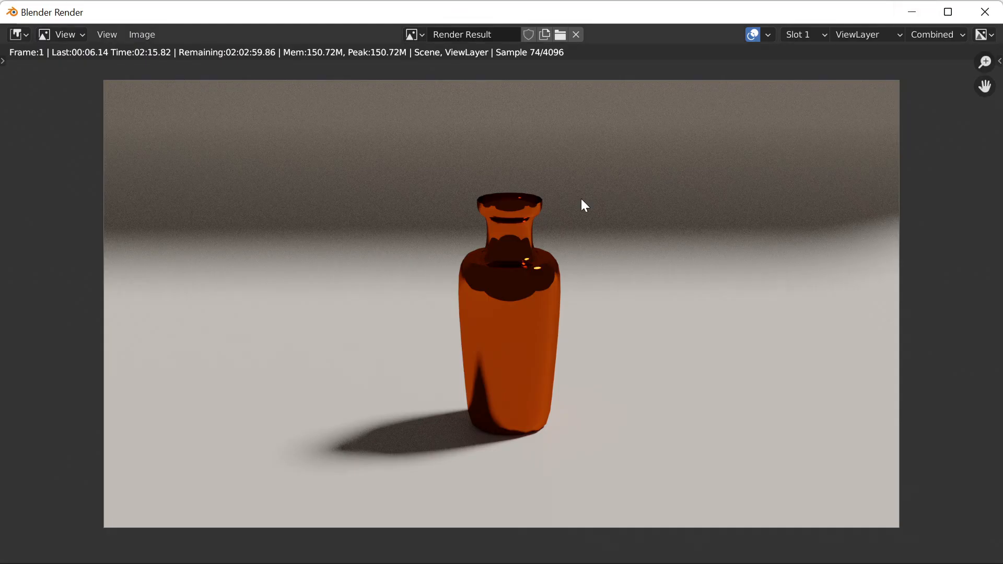
{"action": "mouse_move", "coordinate": [171, 243]}
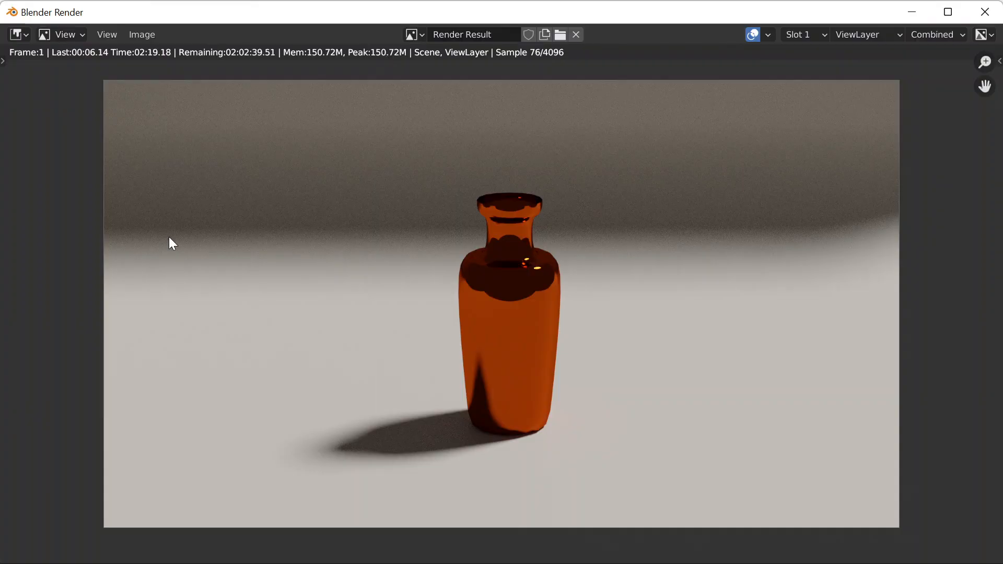